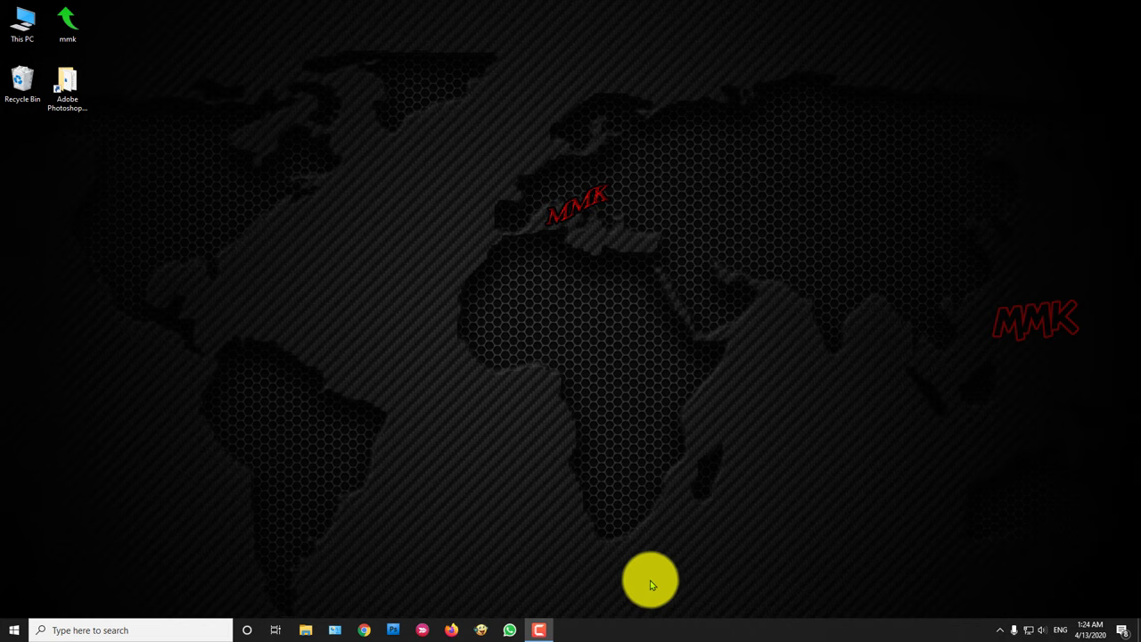
- Open Display settings from the desktop menu and scroll to Scale and layout
right_click(513, 308)
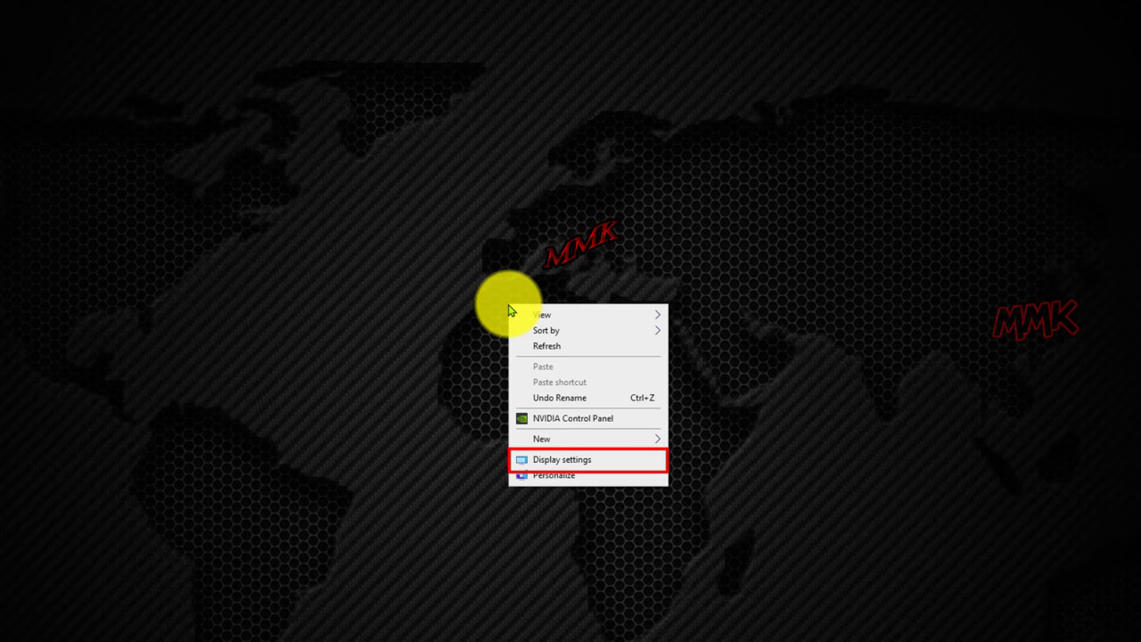
click(561, 459)
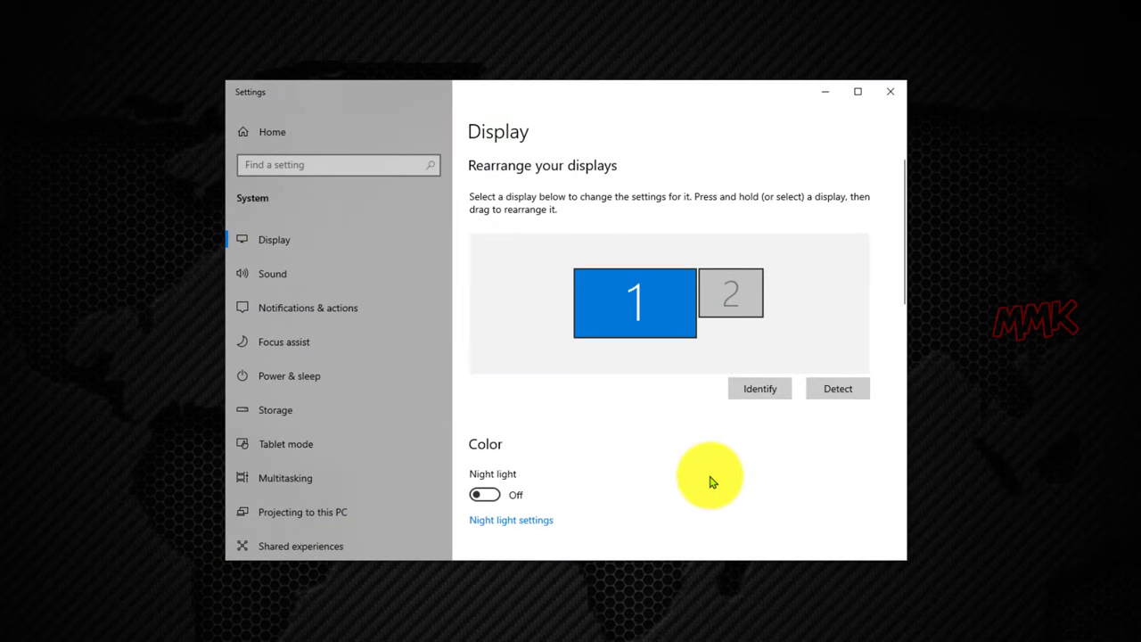
scroll(down, 3)
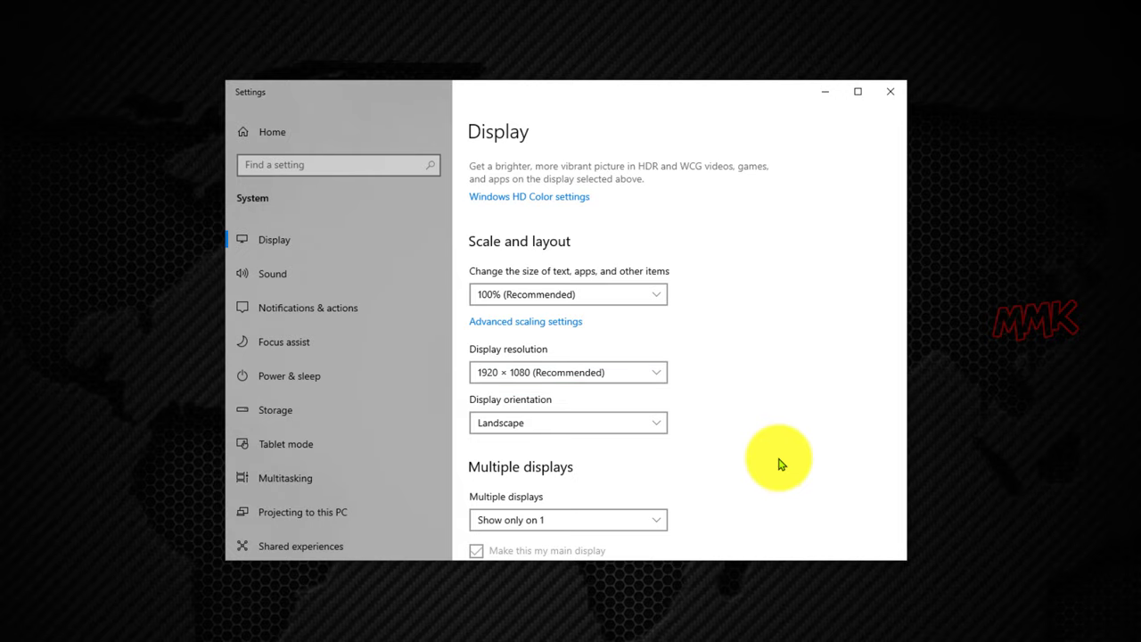
- Expand the Display resolution list to see options from 1920 × 1080 down to 1280 × 720
click(568, 371)
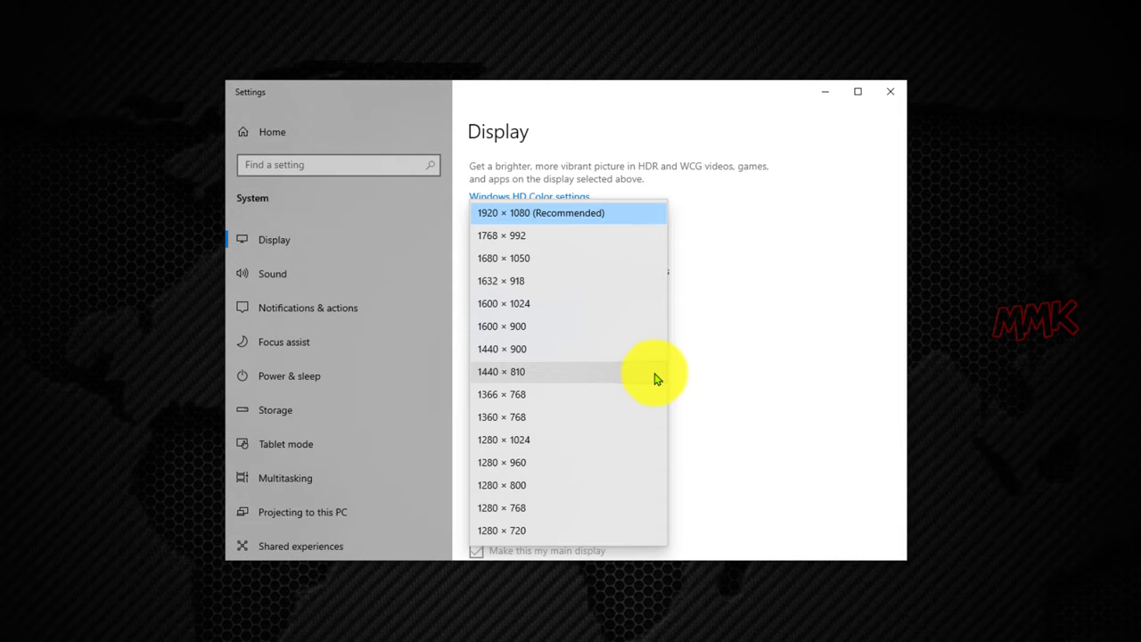
mouse_move(785, 343)
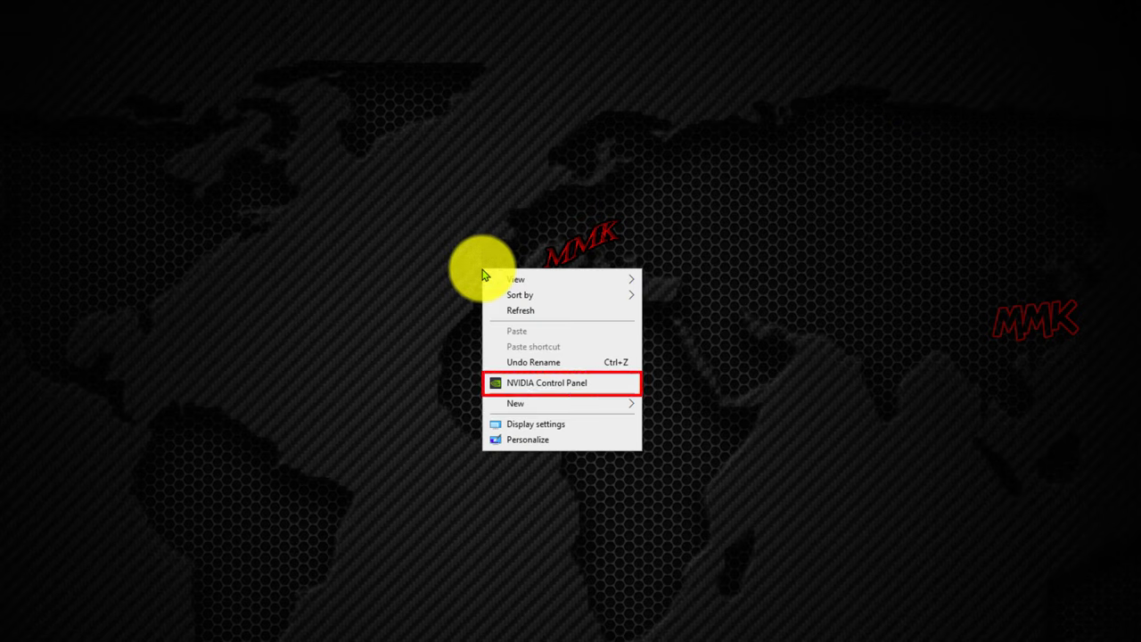
- In NVIDIA Control Panel's Manage 3D settings, tick the 4.00x DSR factor and apply
click(546, 382)
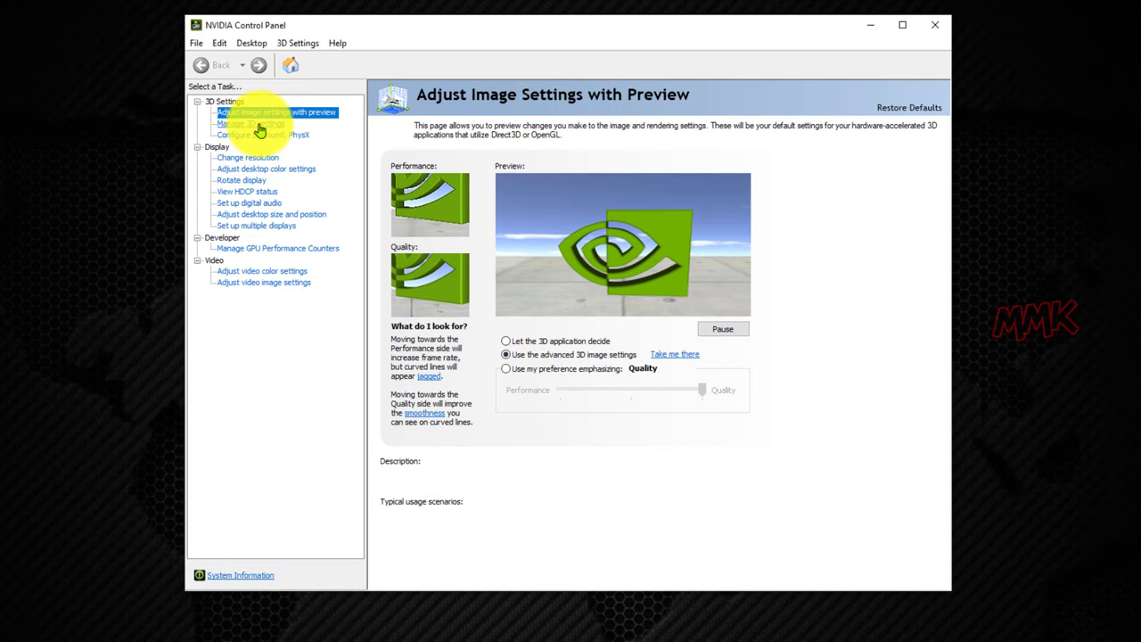
click(250, 123)
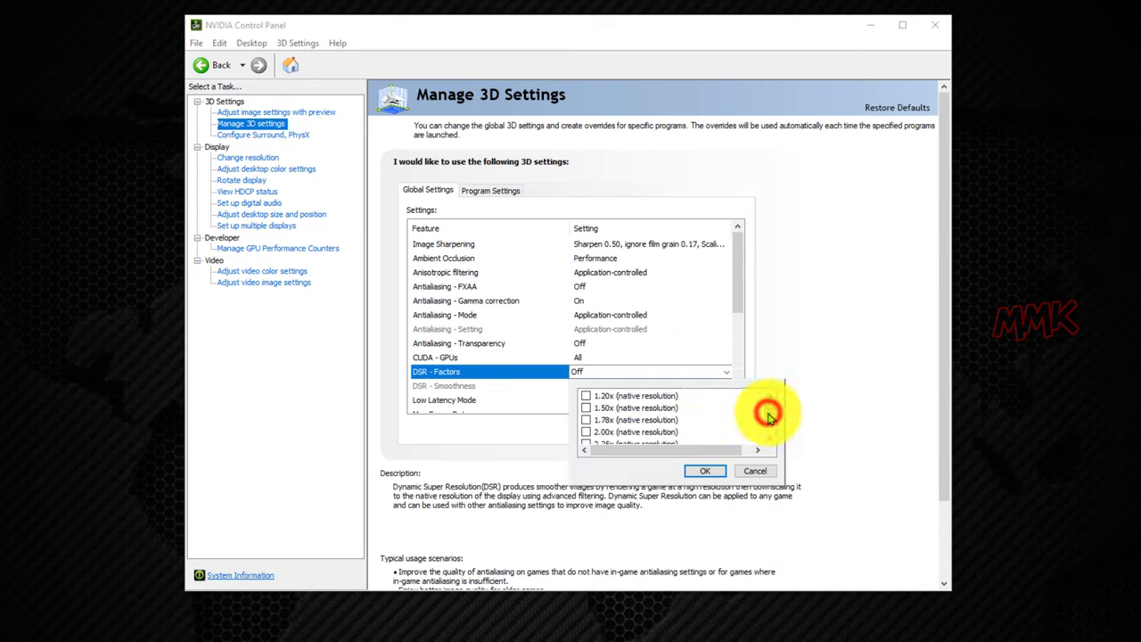
scroll(down, 3)
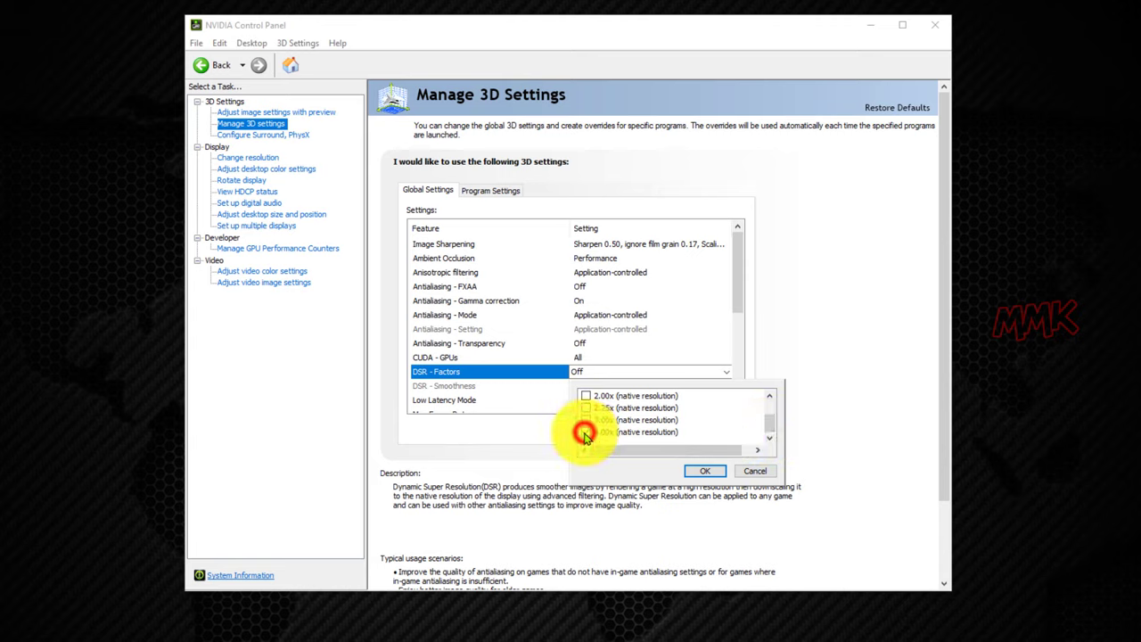
click(586, 432)
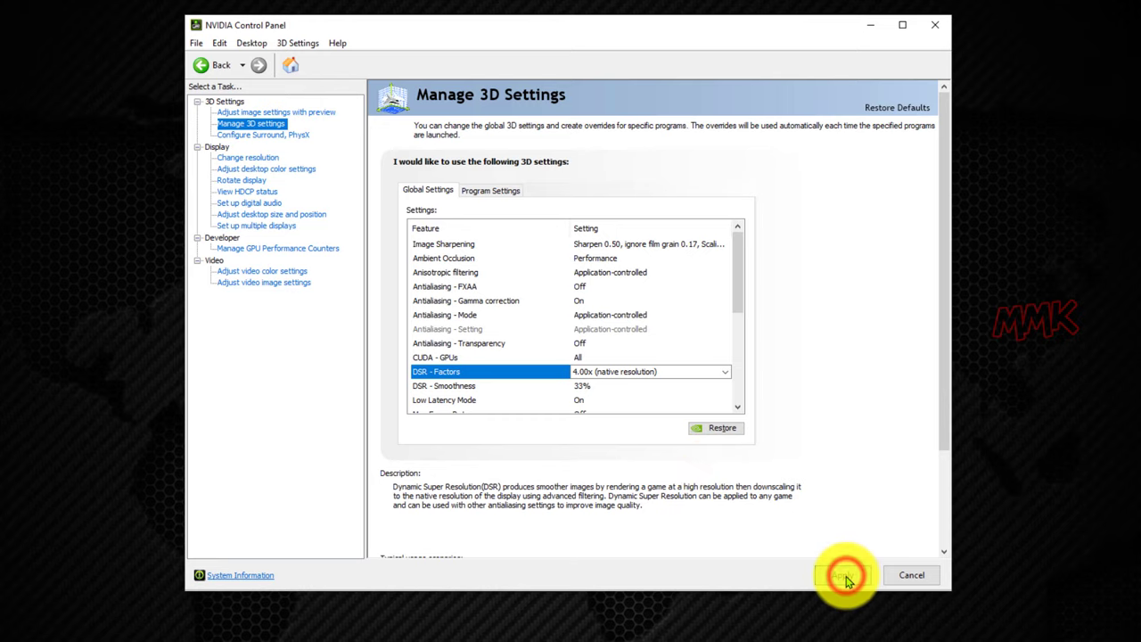
click(843, 575)
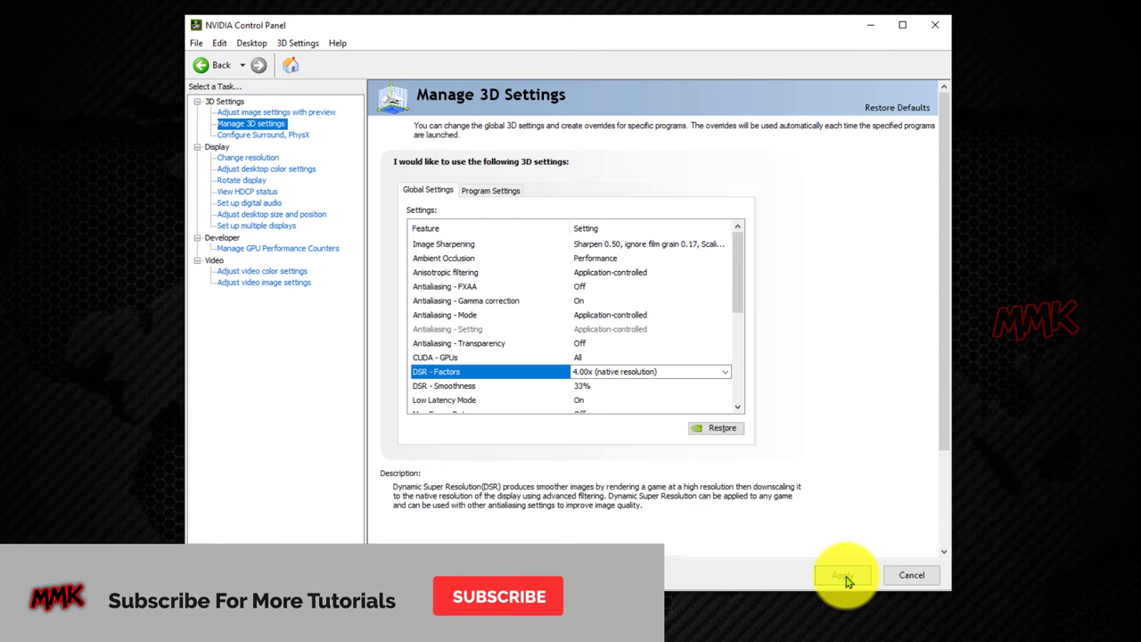
click(840, 574)
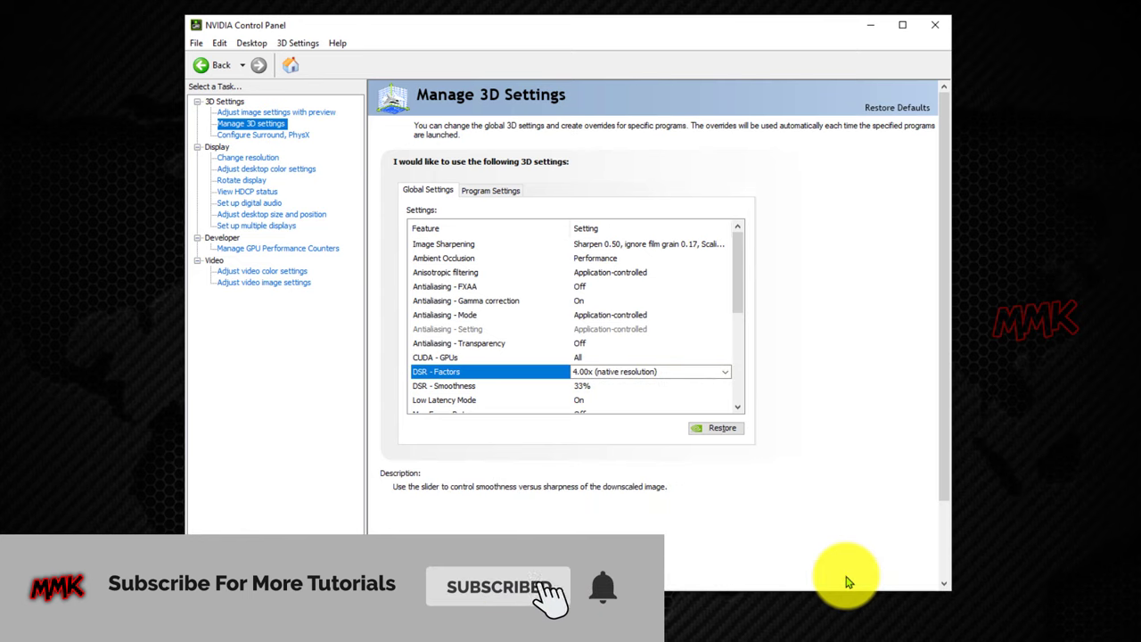
- Reopen Display settings and select the 3840 × 2160 resolution
right_click(485, 254)
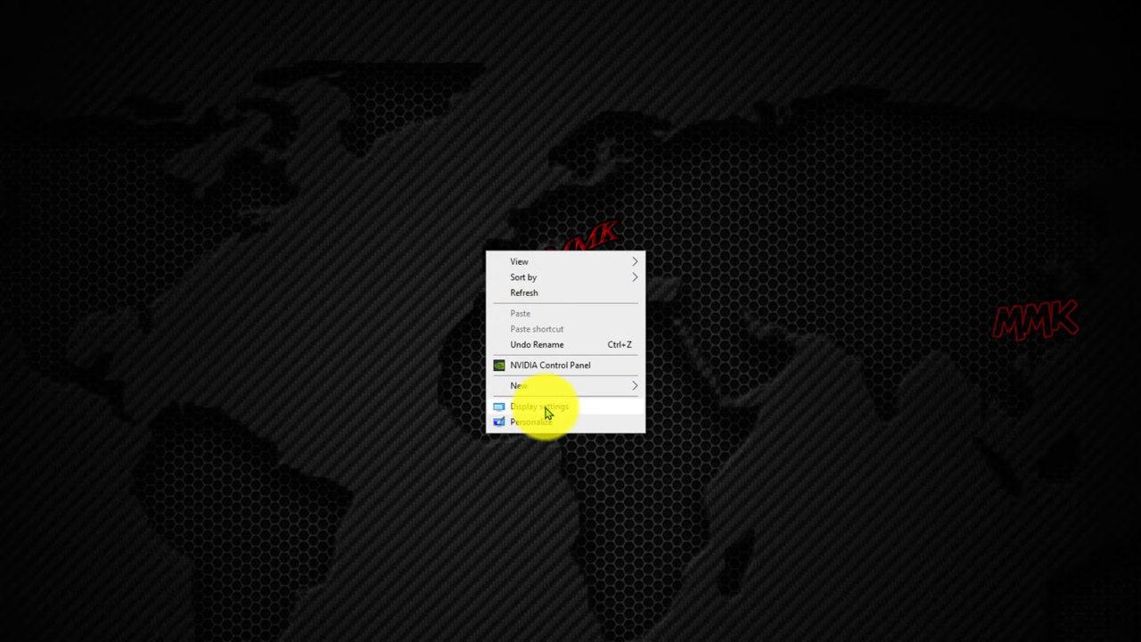
click(539, 407)
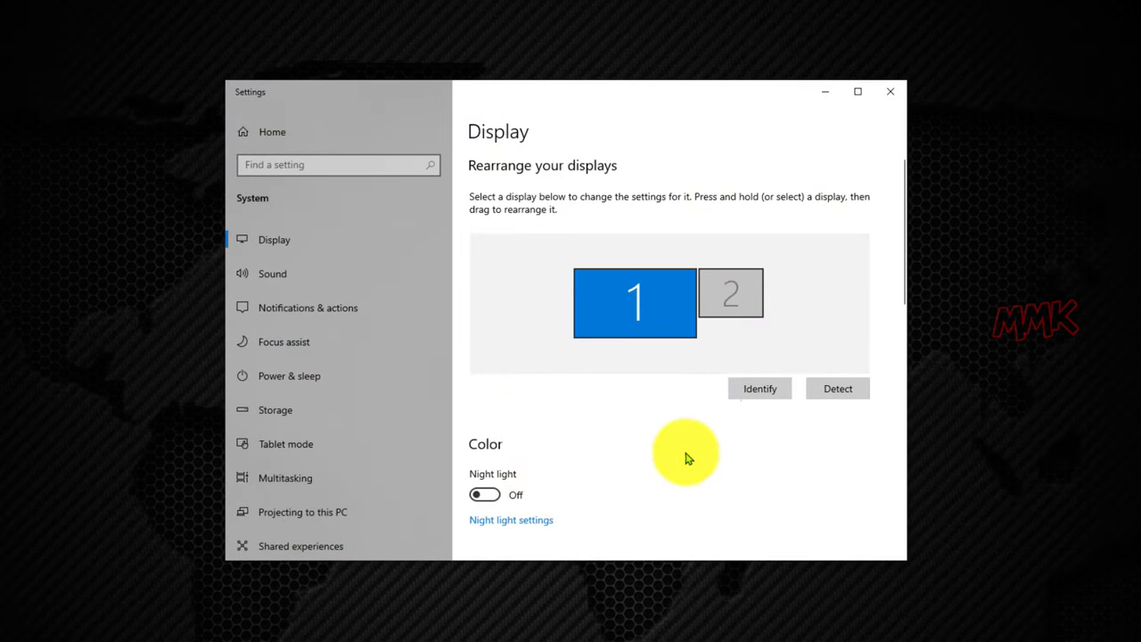
scroll(down, 3)
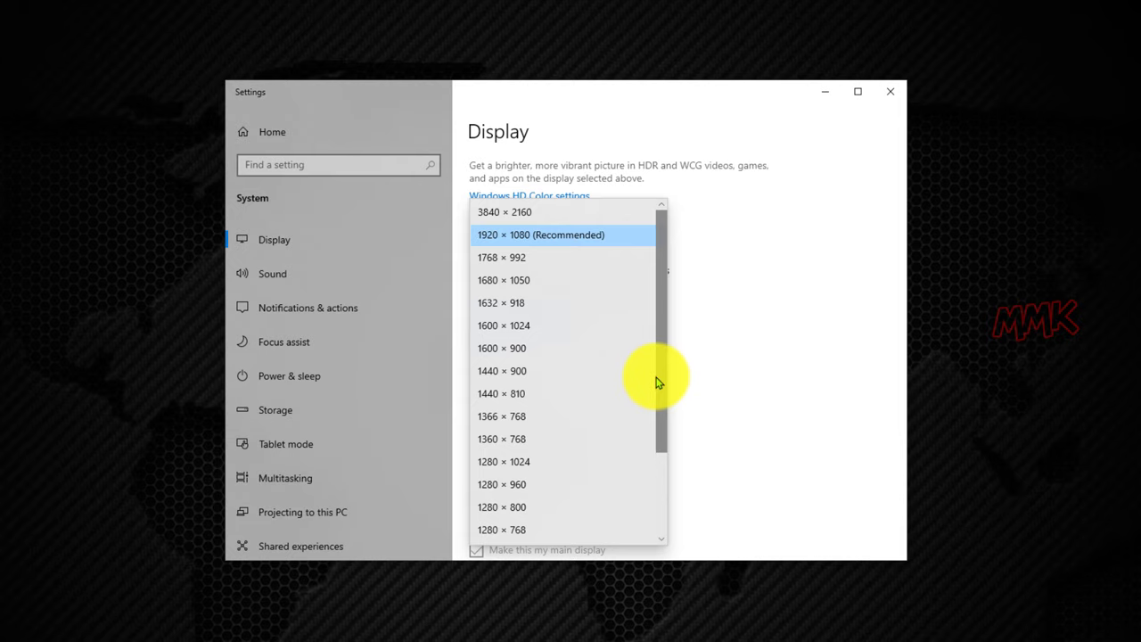
mouse_move(521, 216)
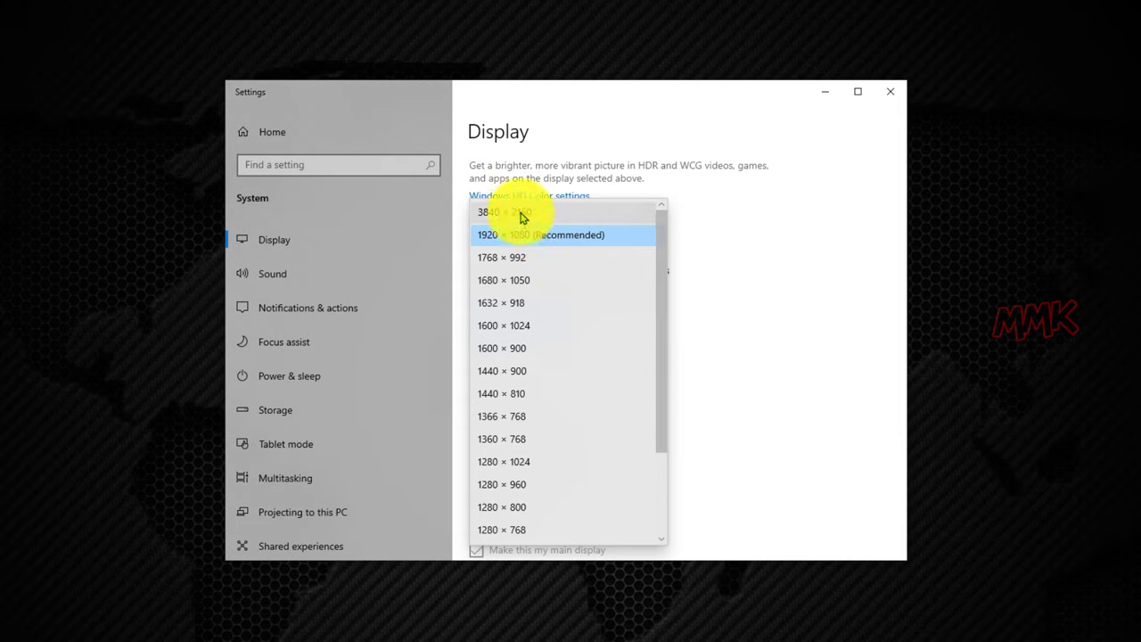
click(500, 212)
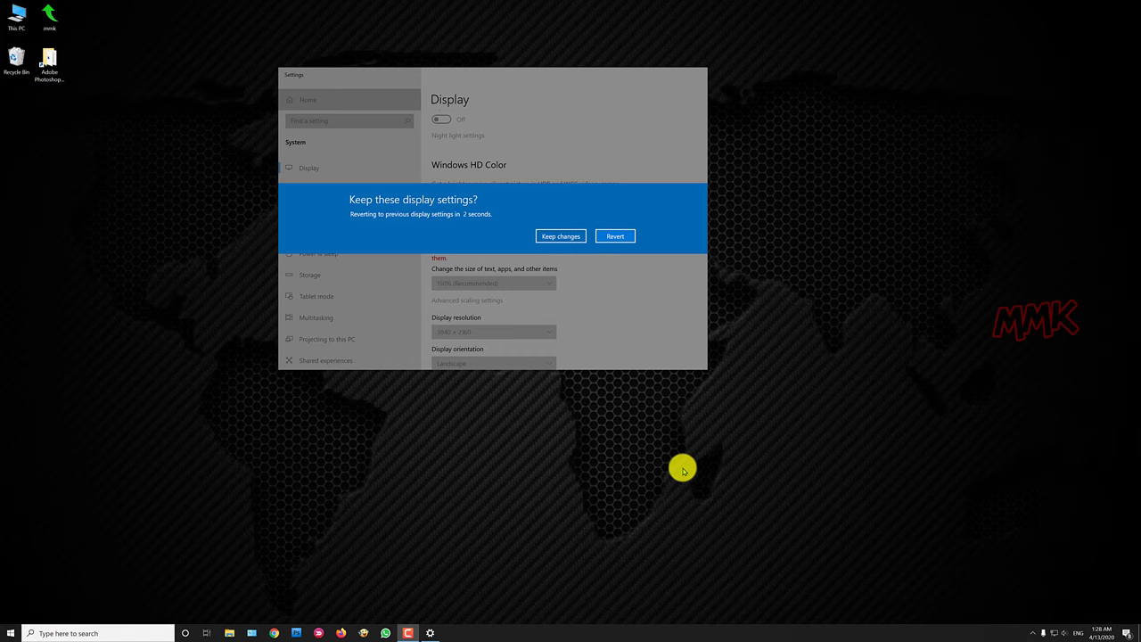
- Keep the 3840 × 2160 change and raise scaling from 150% to 175%
click(560, 237)
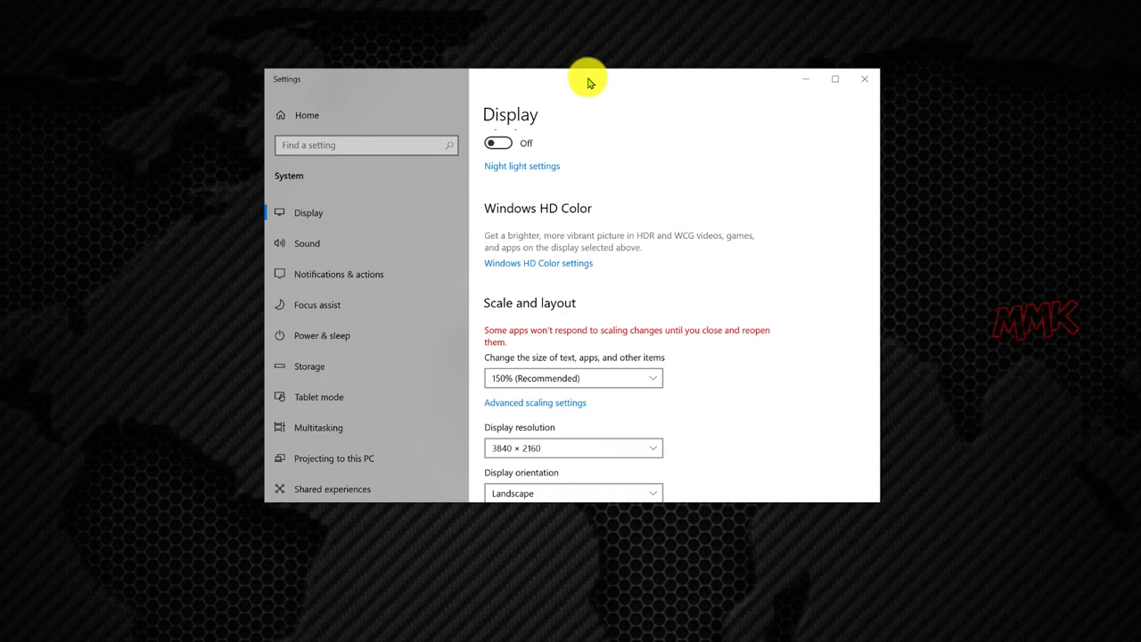
click(573, 377)
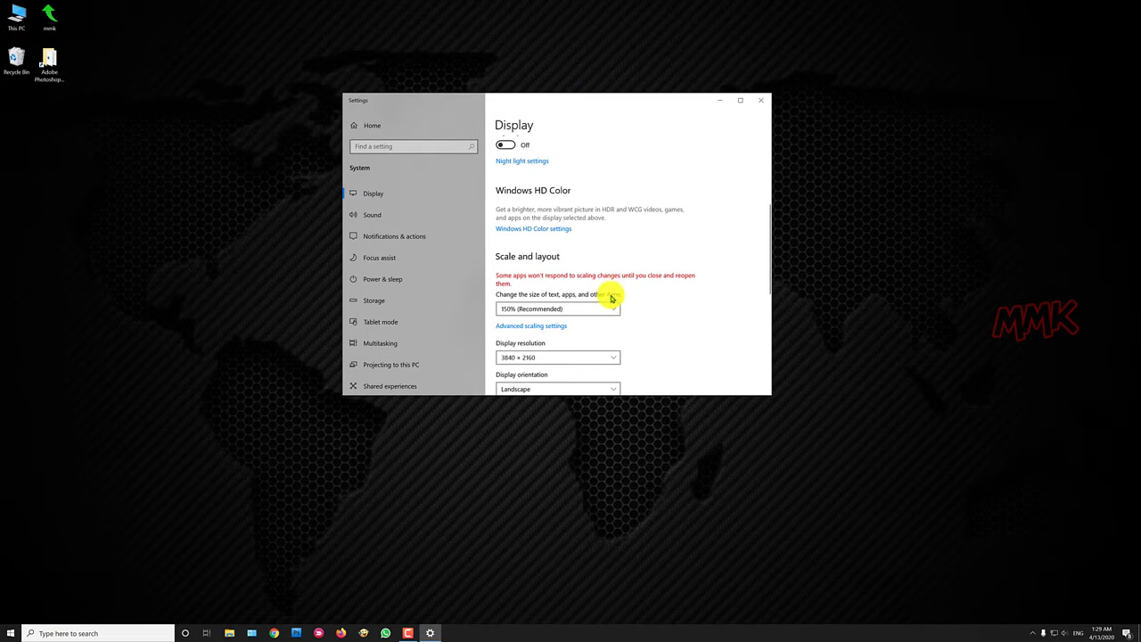
click(557, 308)
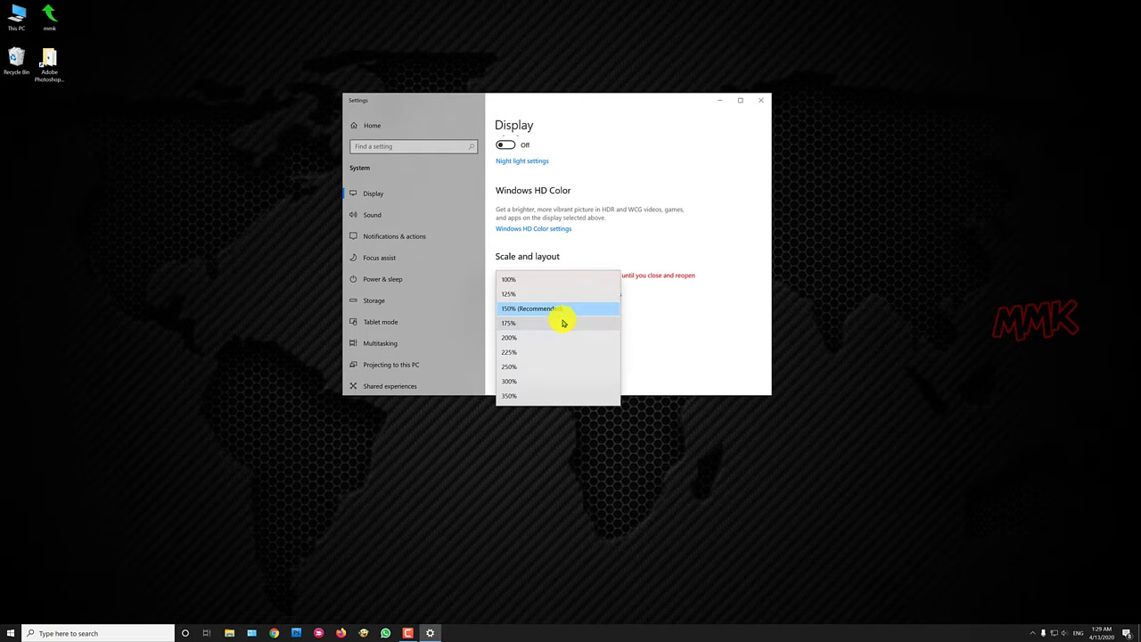
click(508, 323)
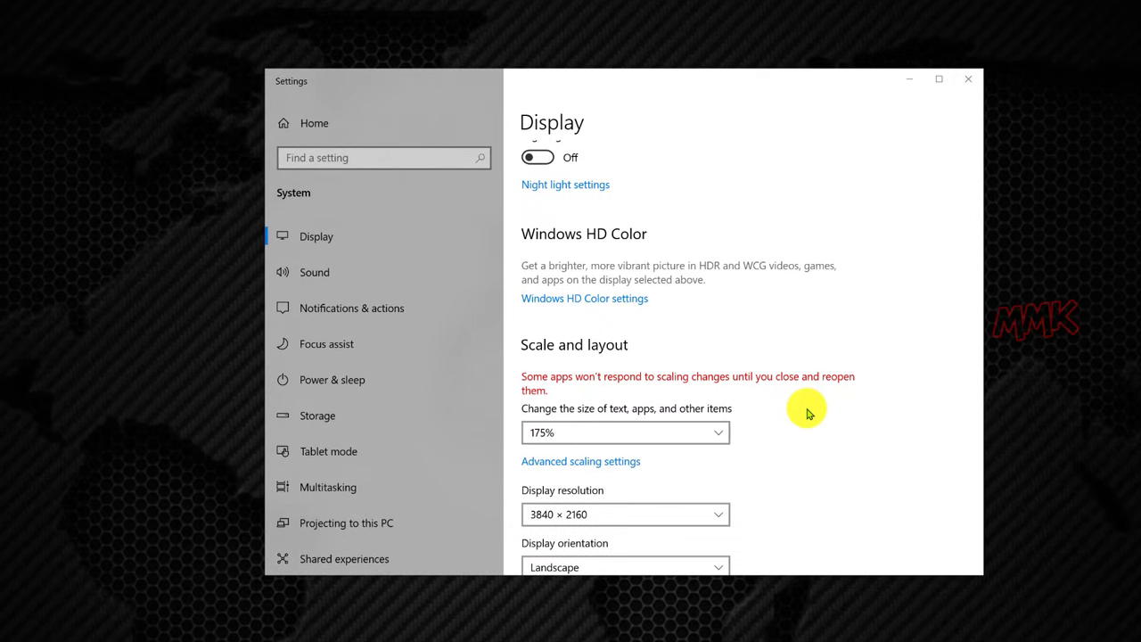
scroll(down, 3)
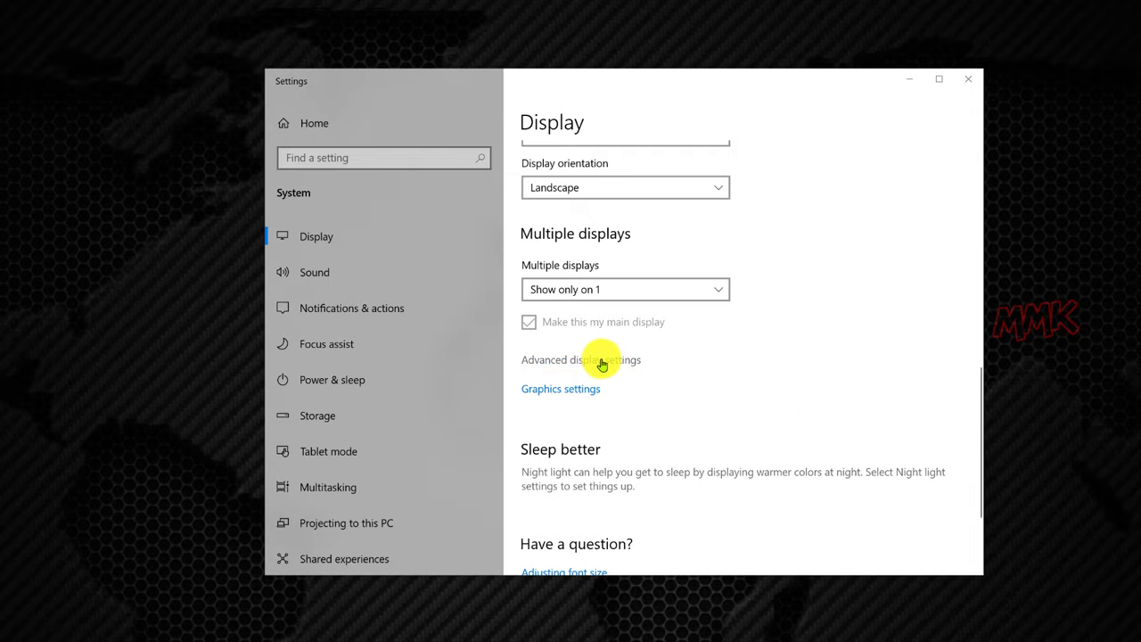
- Open advanced display information and the Display 1 adapter properties
click(580, 359)
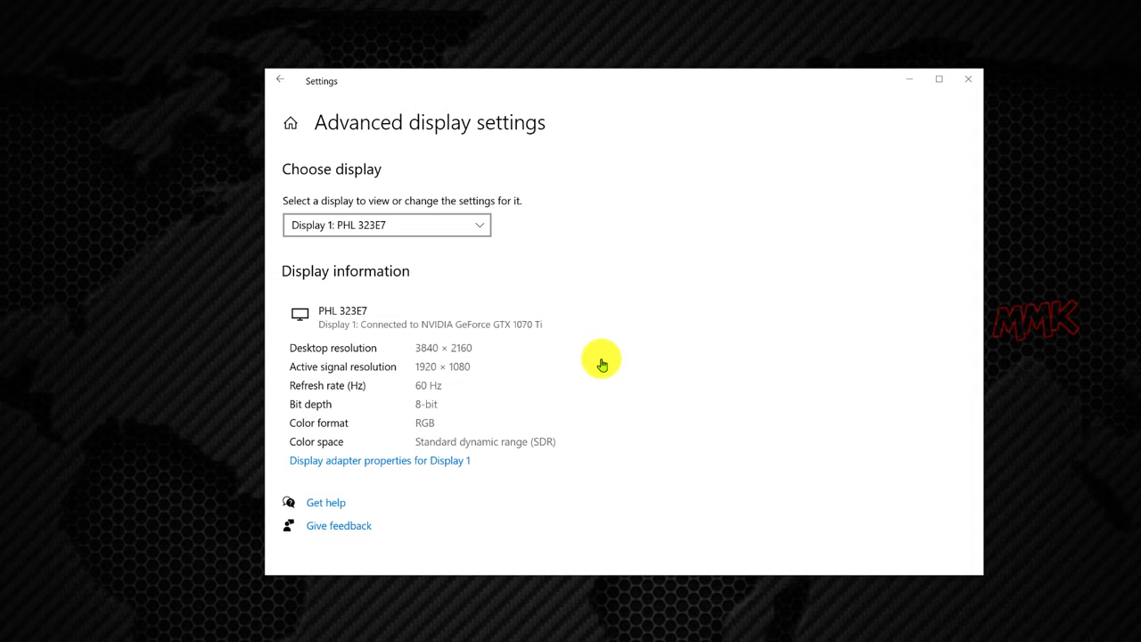
click(378, 460)
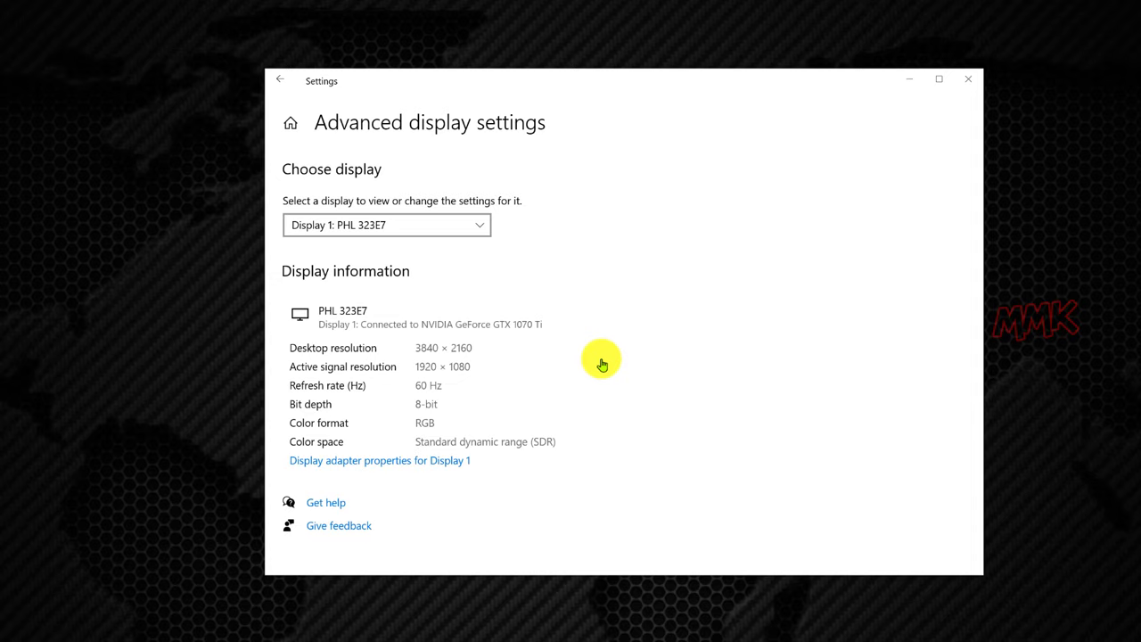
click(379, 460)
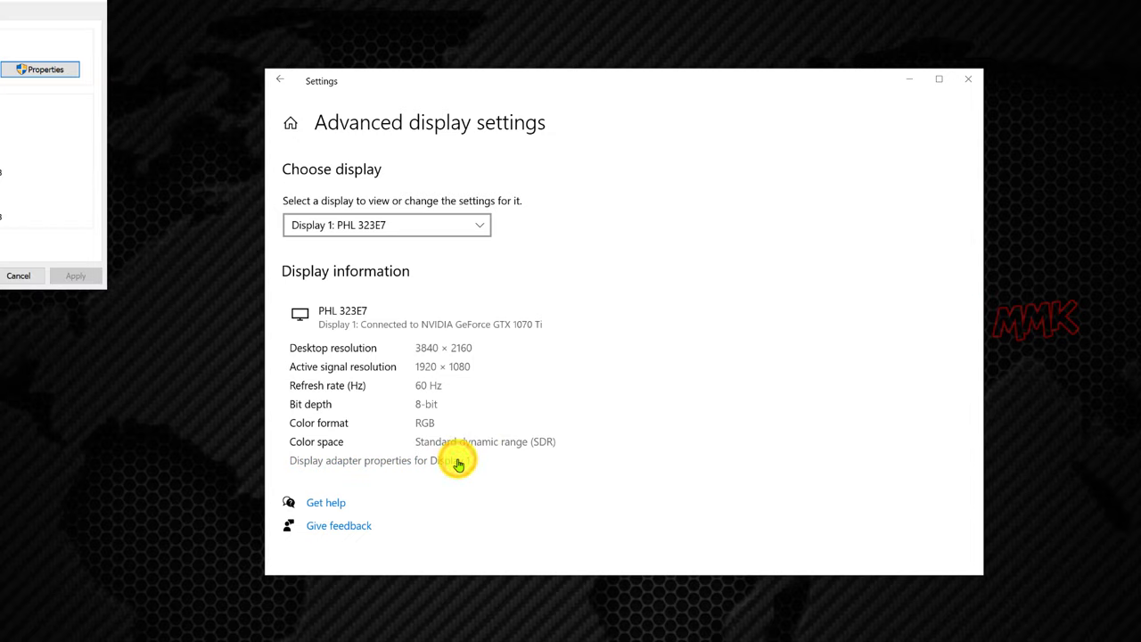
- Move the GTX 1070 Ti properties window aside, then cancel out of it
click(458, 460)
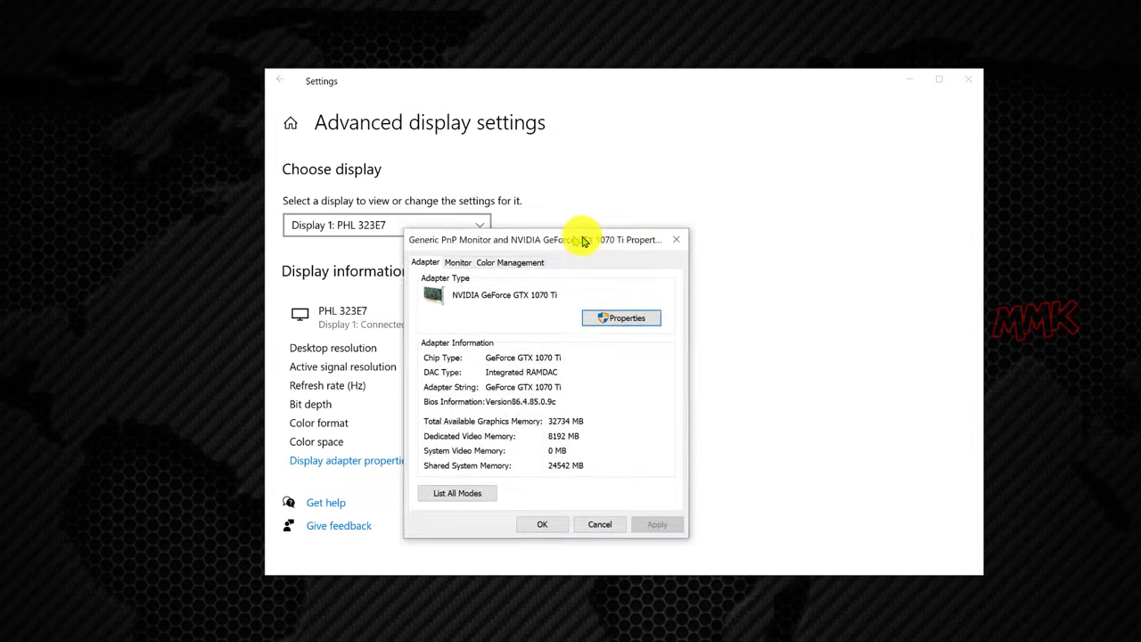
drag(584, 239, 709, 169)
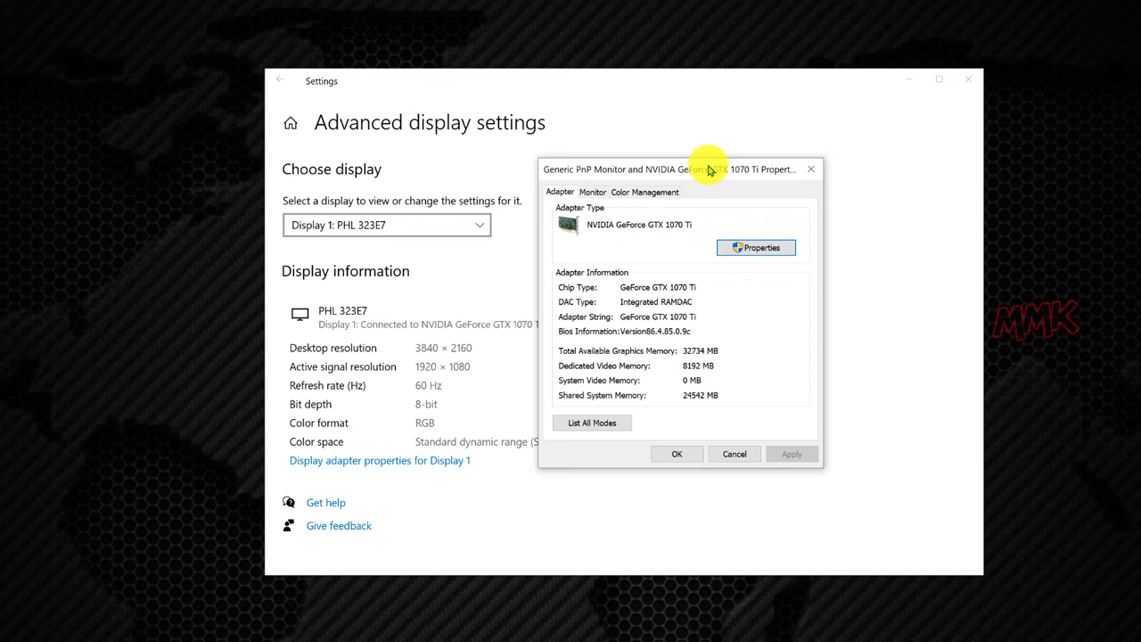
click(591, 423)
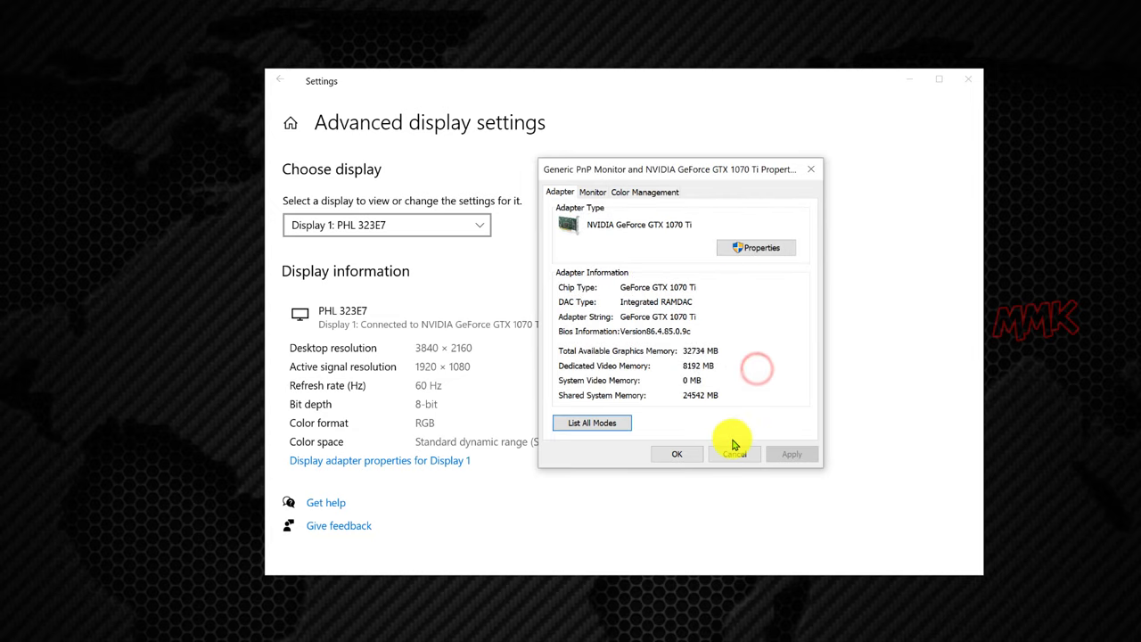
click(734, 453)
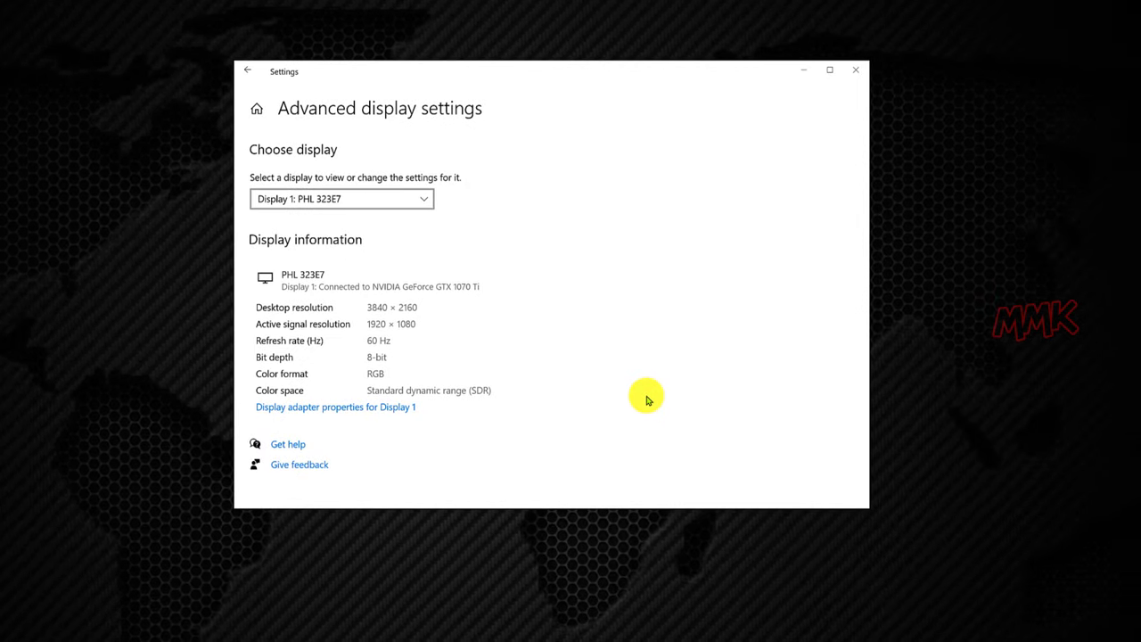
- Lower the global DSR Smoothness from 33% to 0% in NVIDIA Control Panel and apply
right_click(883, 298)
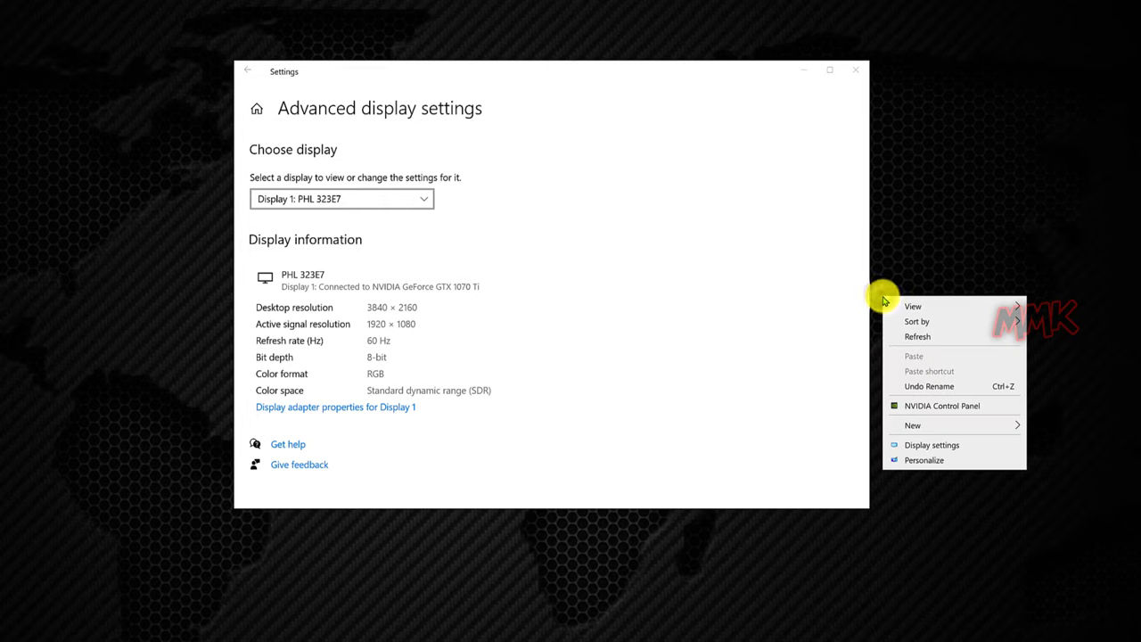
click(906, 399)
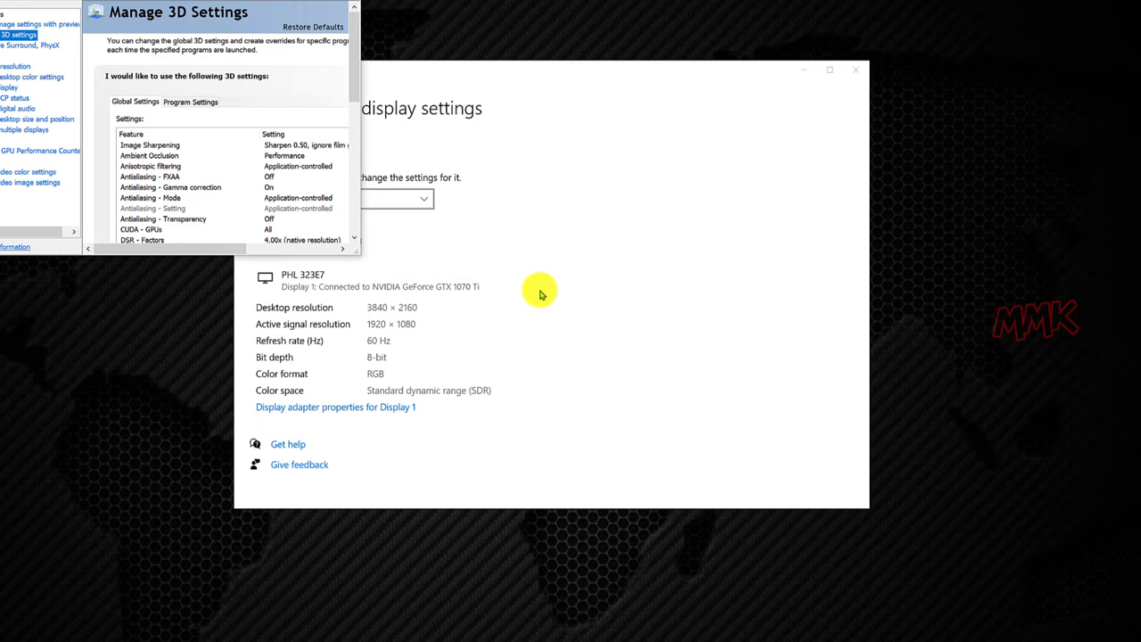
mouse_move(361, 256)
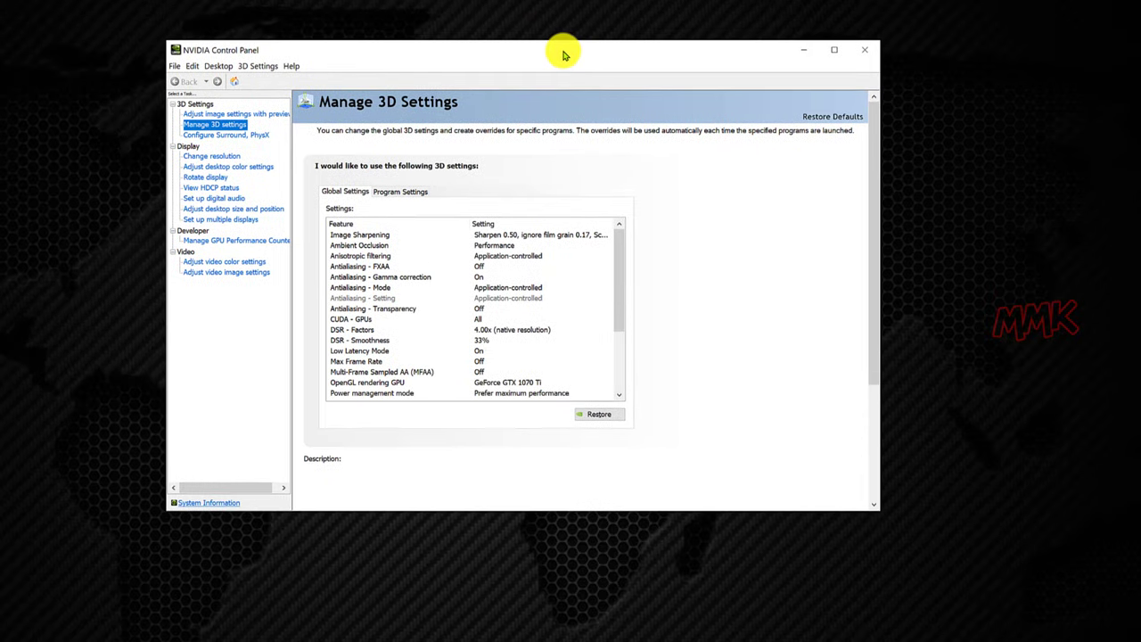
drag(564, 50, 633, 56)
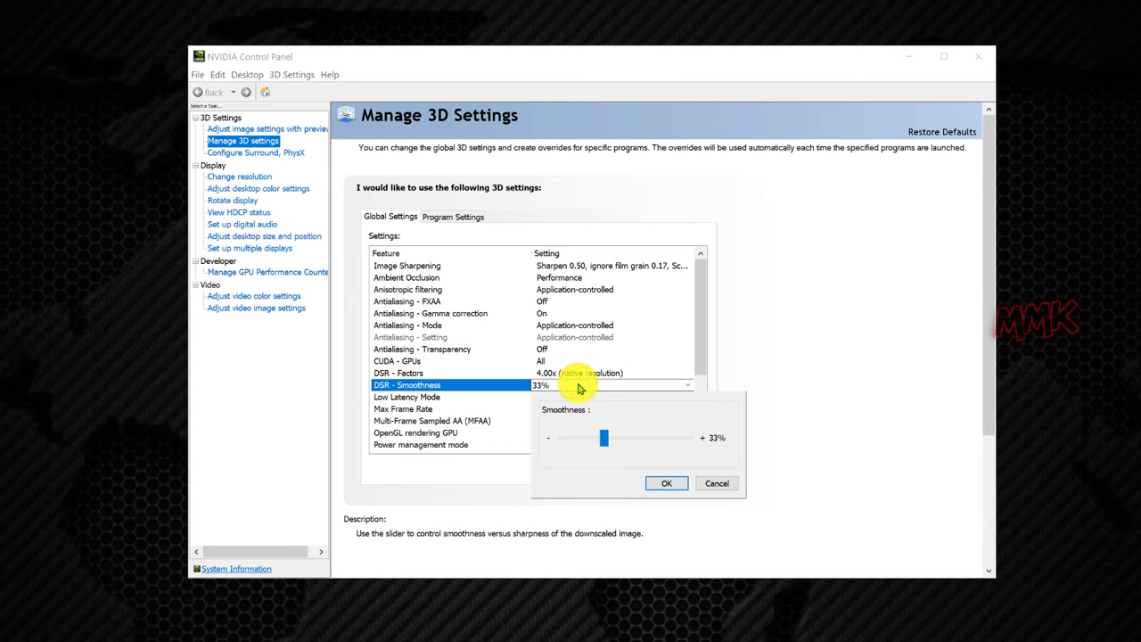
drag(604, 437, 548, 437)
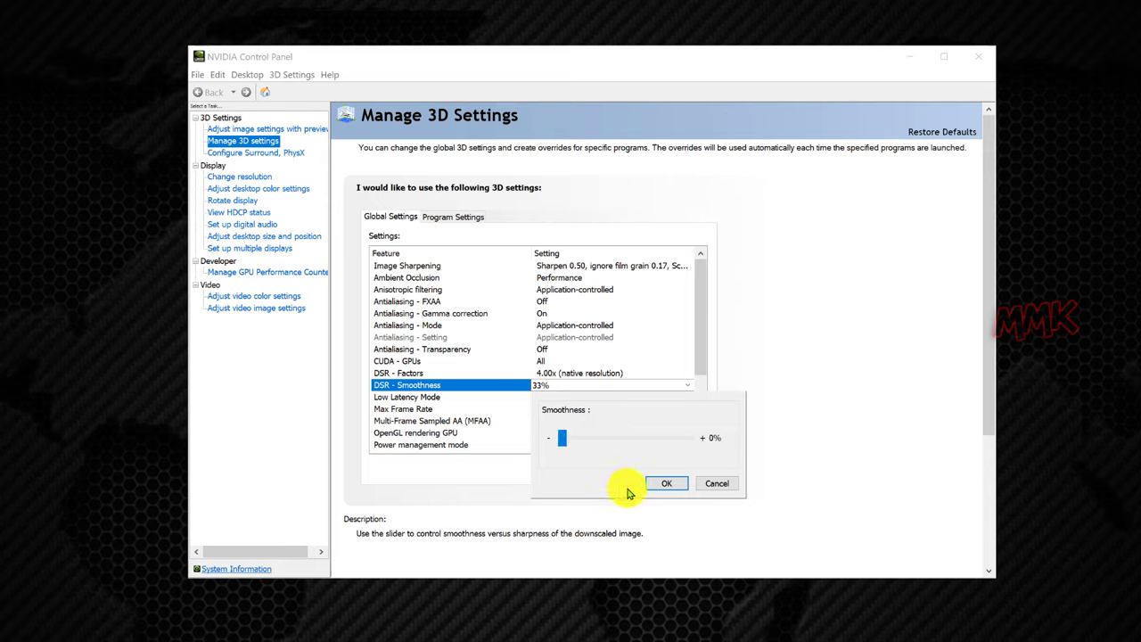
click(666, 482)
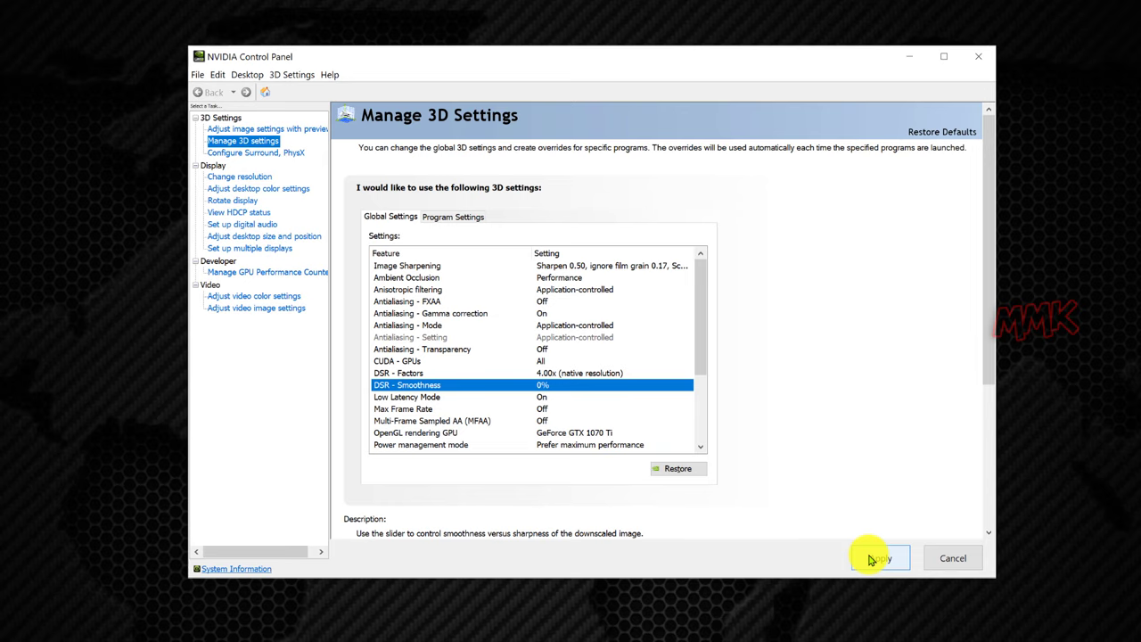
click(879, 557)
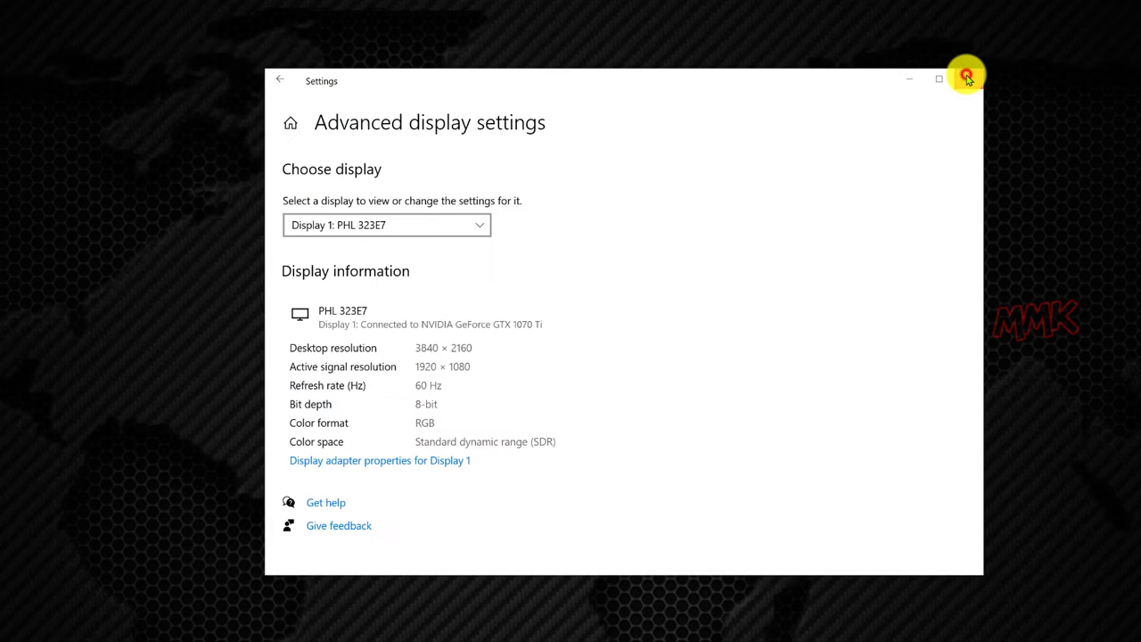
- Close Settings, open the Photoshop CS4 Portable folder, and launch PhotoshopPortable.exe past its prompts
click(966, 79)
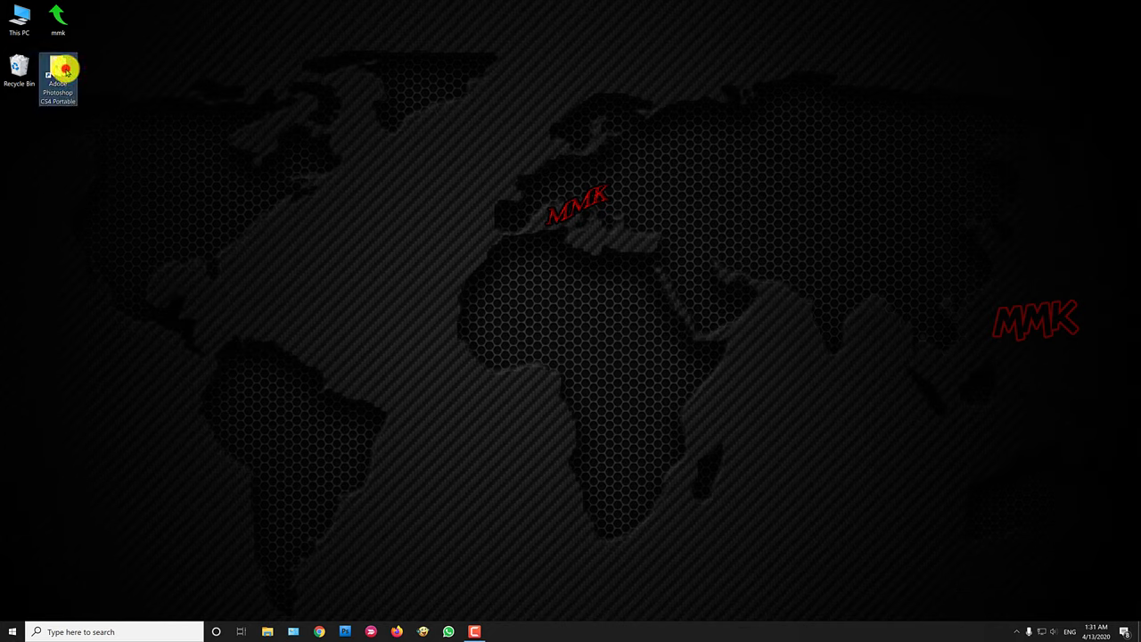
double_click(58, 79)
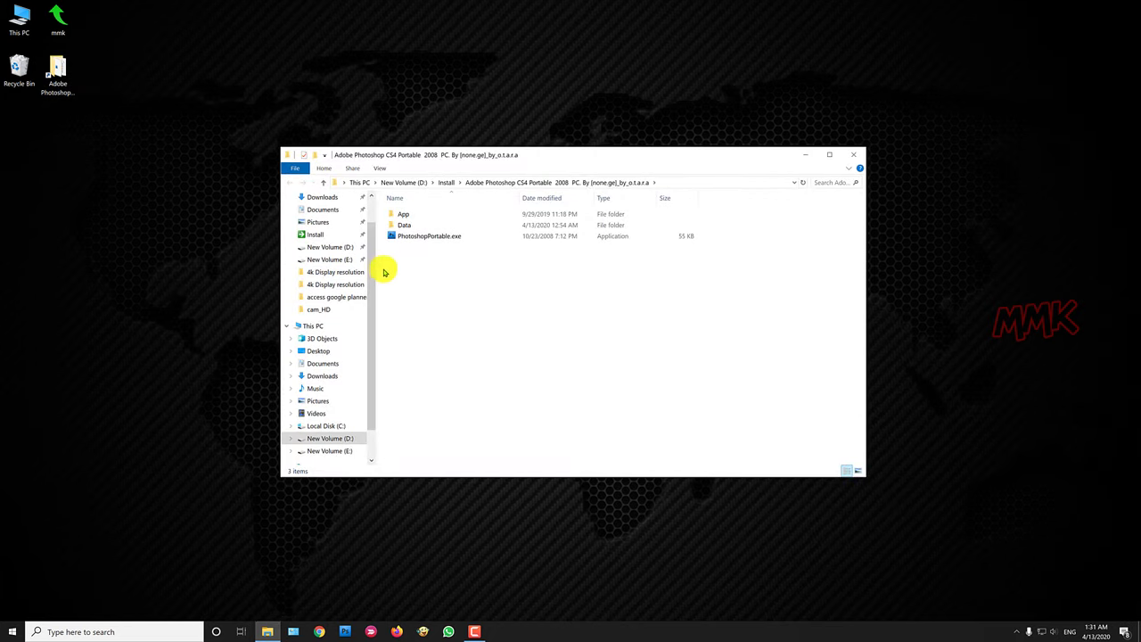
click(429, 235)
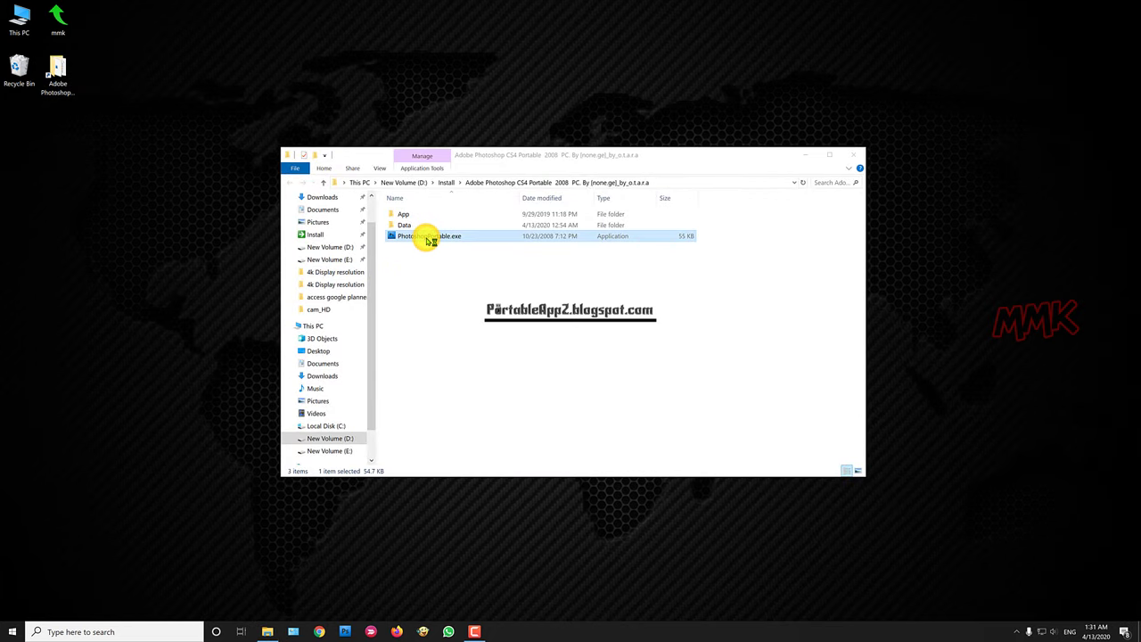
double_click(431, 236)
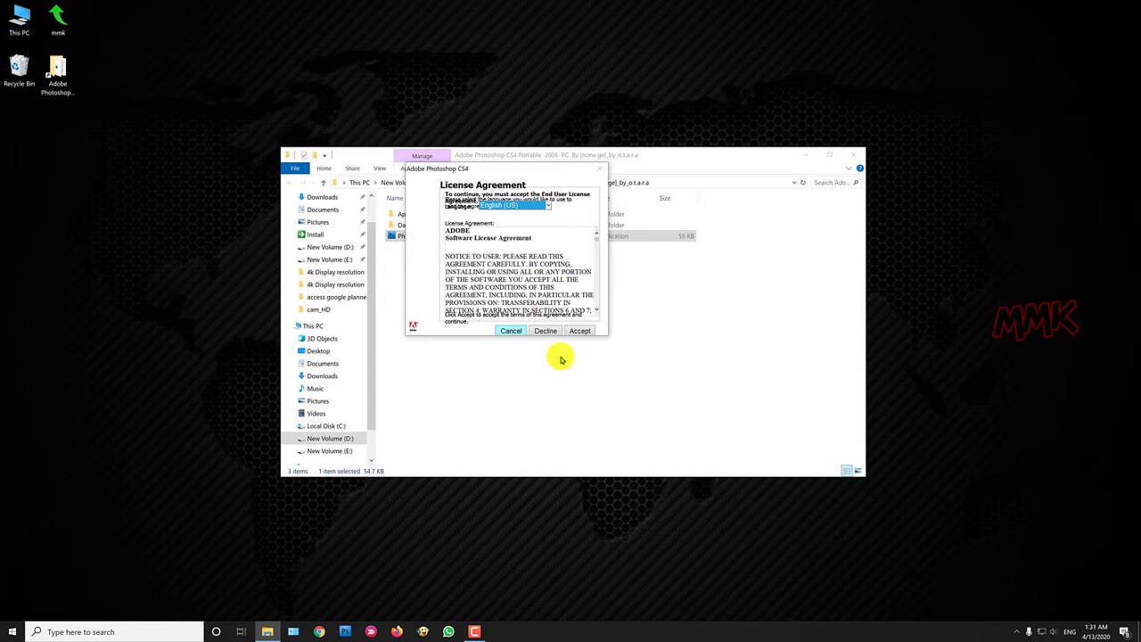
click(579, 331)
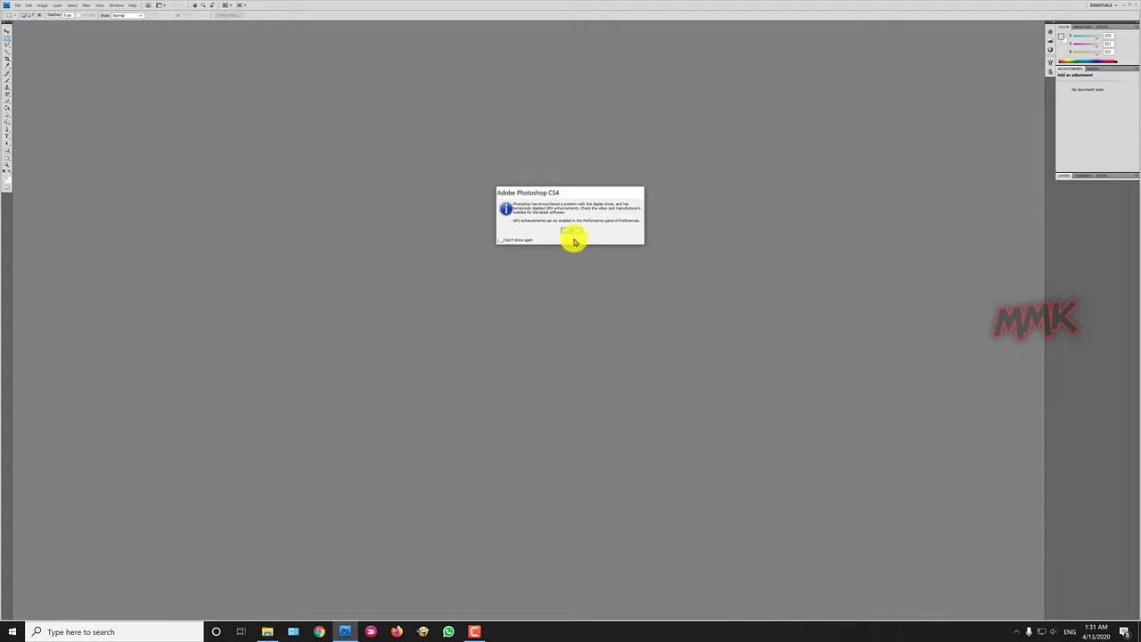
click(574, 233)
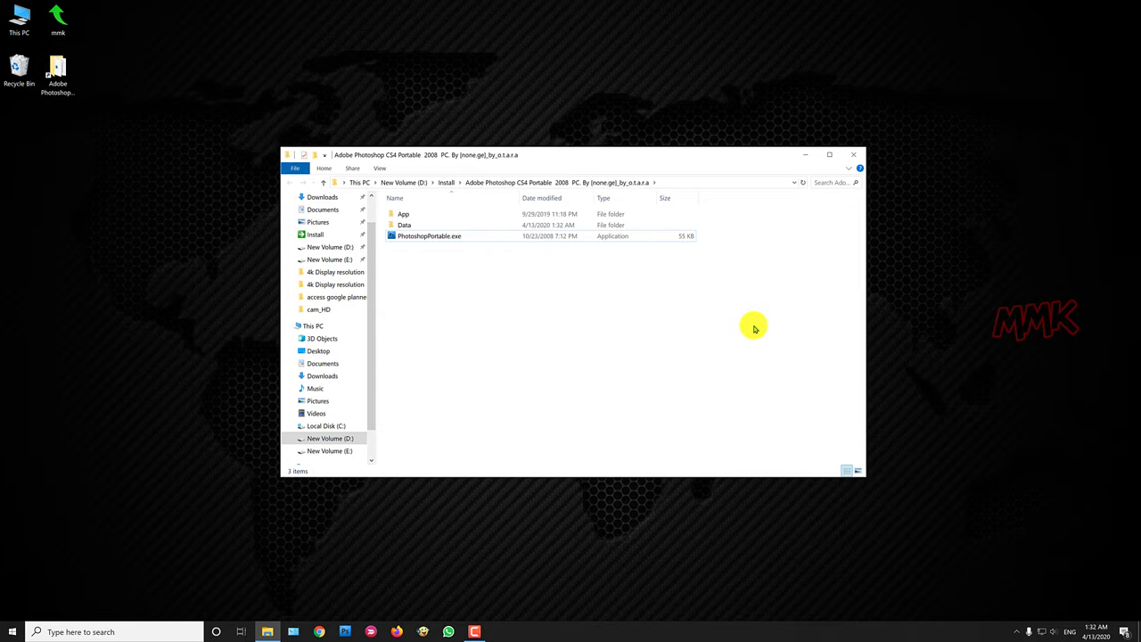
mouse_move(694, 334)
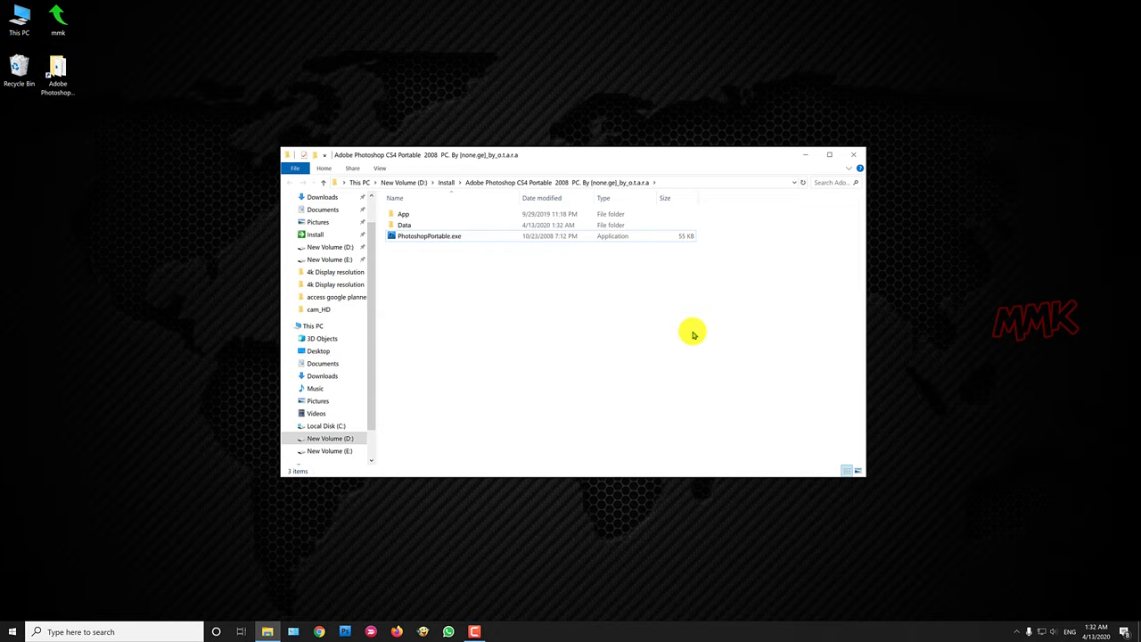
- Open PhotoshopPortable.exe Properties, go to Compatibility, and bring up Change high DPI settings
right_click(428, 235)
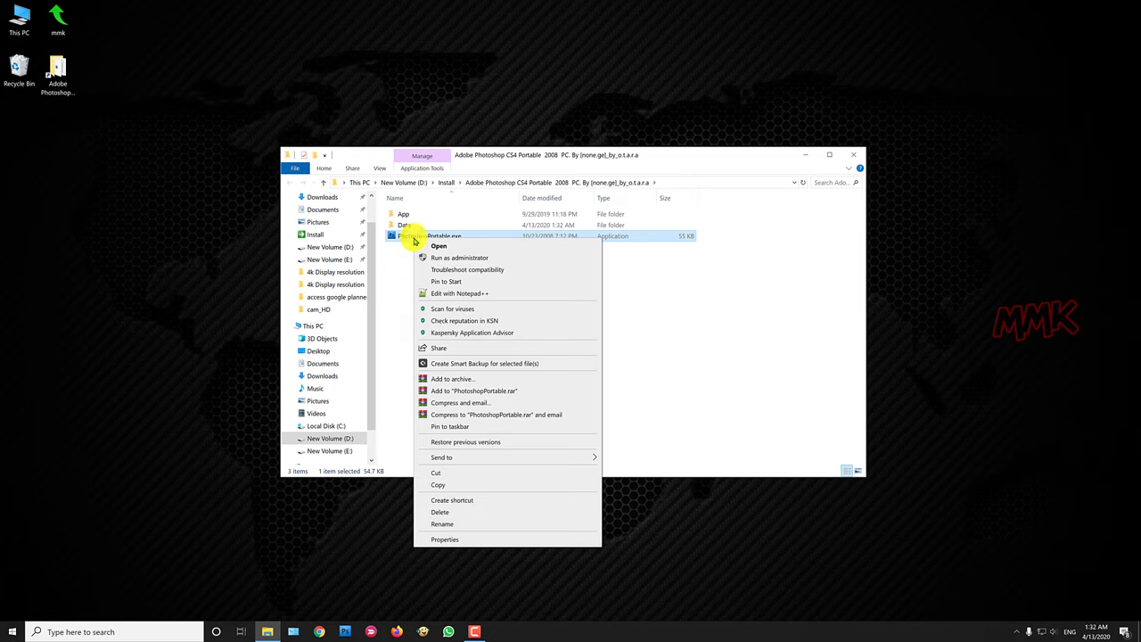
click(443, 538)
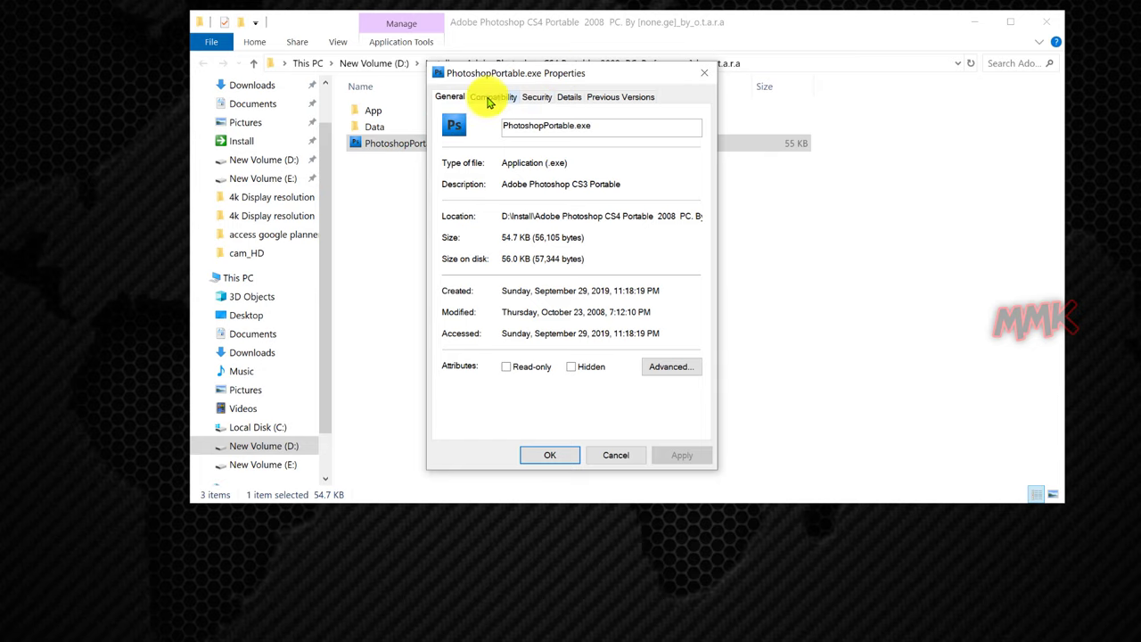
click(491, 96)
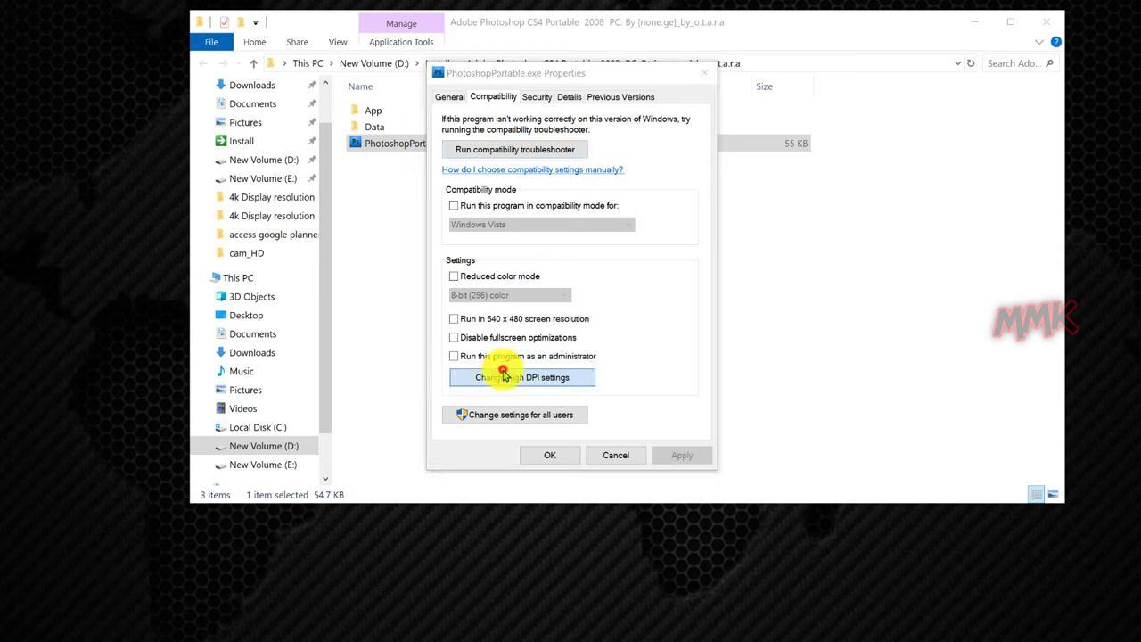
click(522, 376)
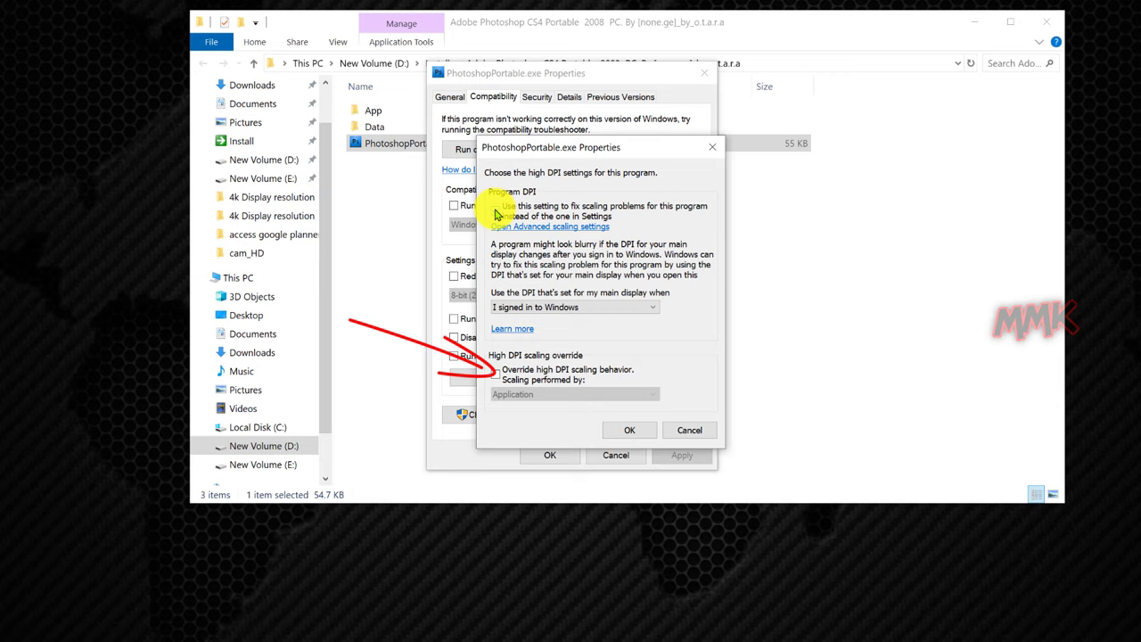
- Enable the high DPI override using System (Enhanced) scaling and confirm
click(496, 212)
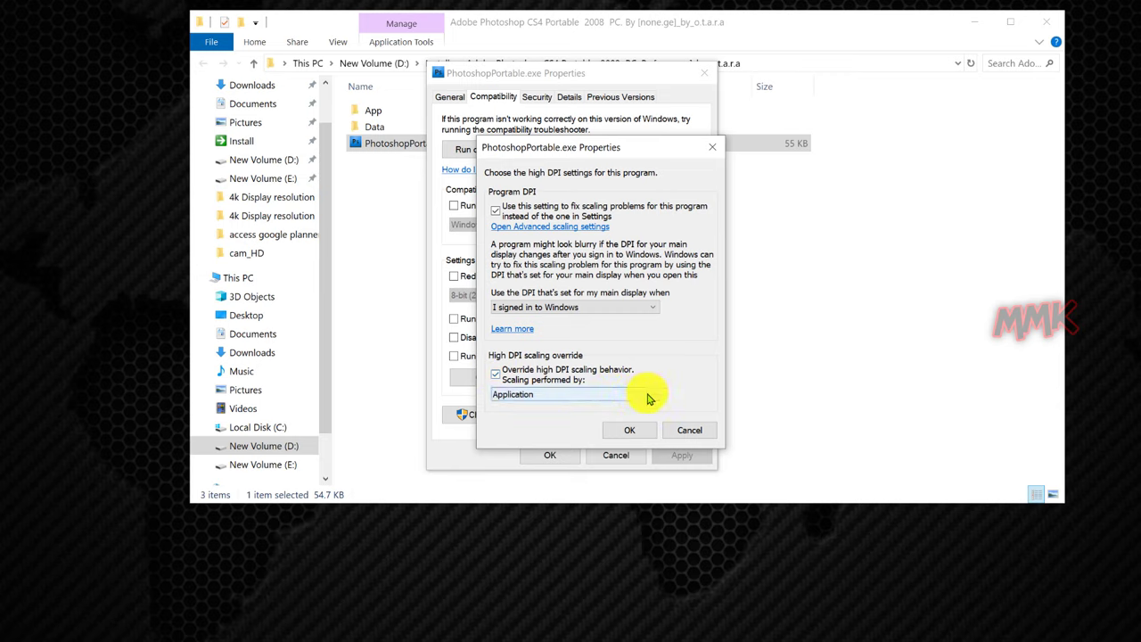
click(570, 394)
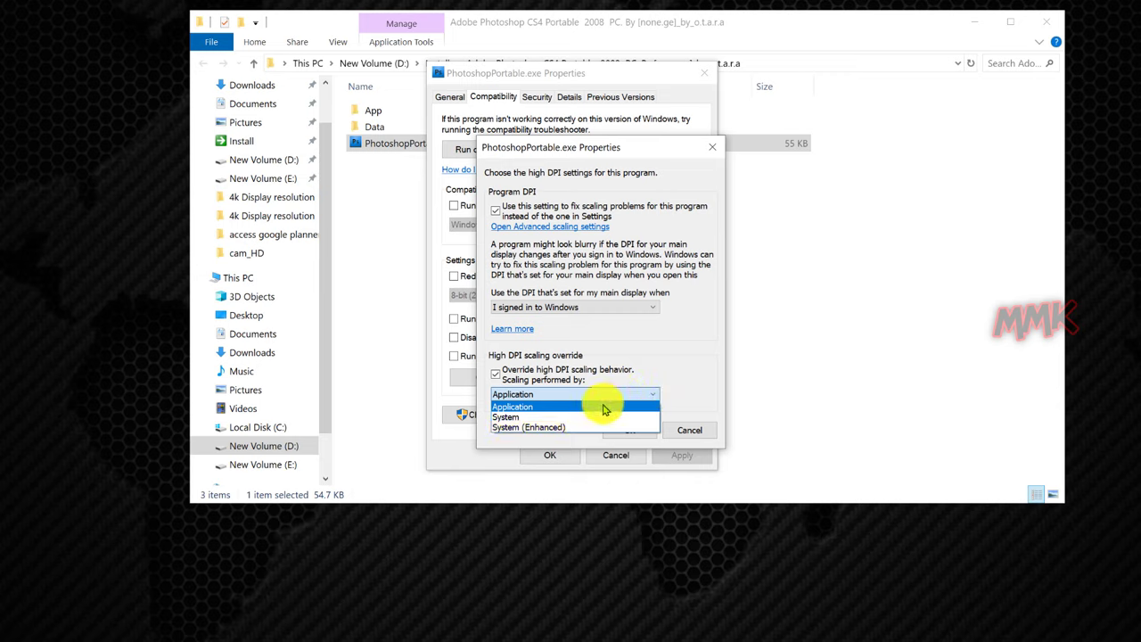
click(528, 427)
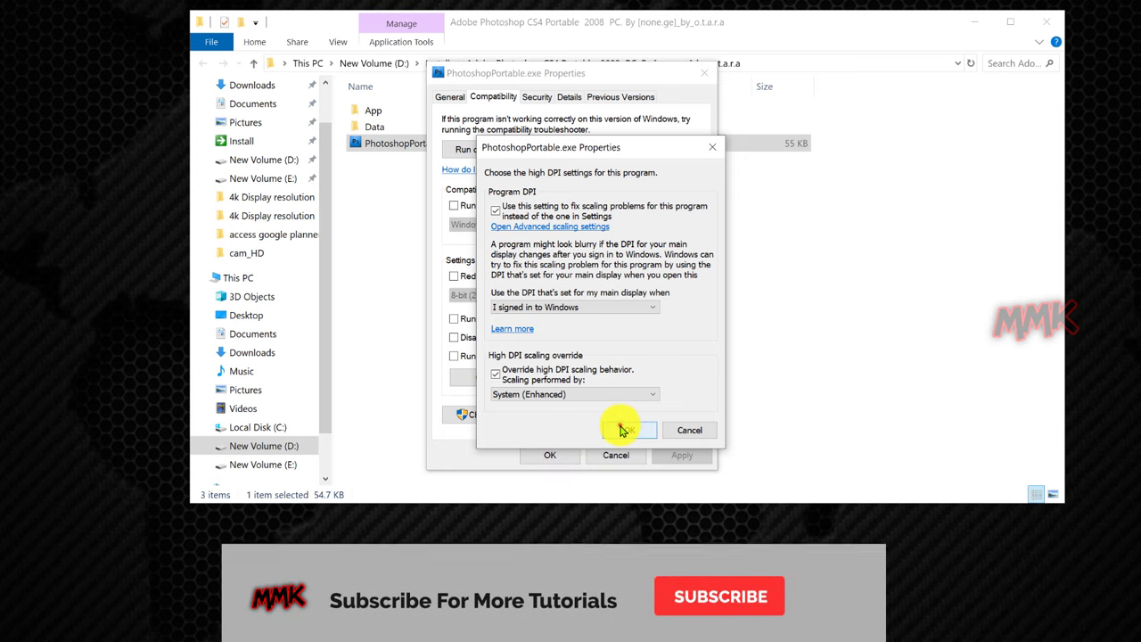
click(621, 429)
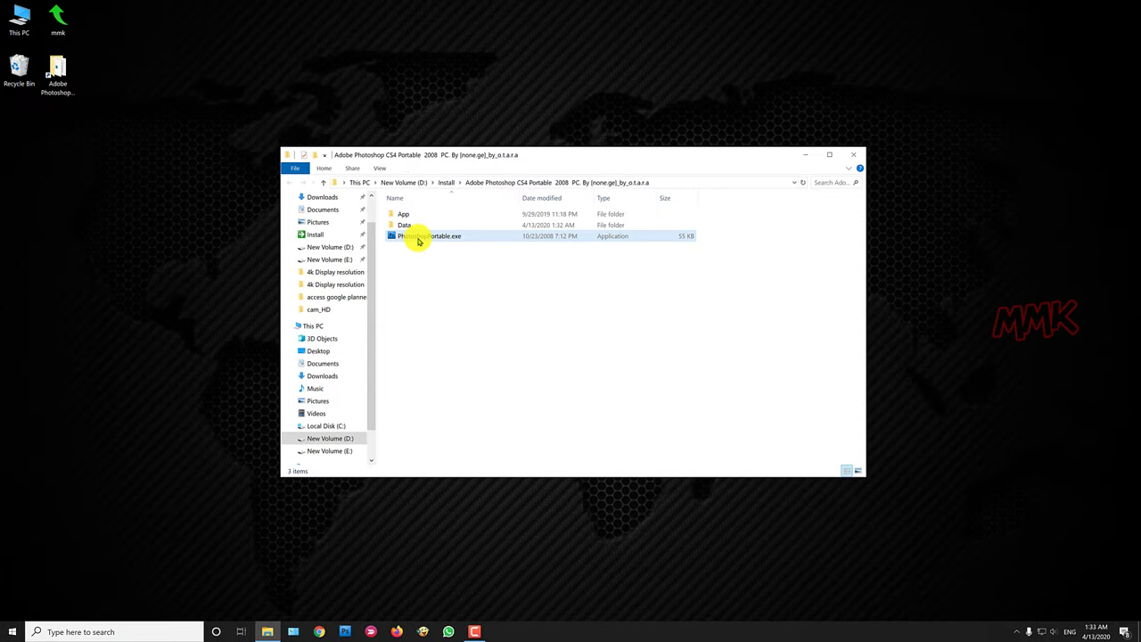
- Relaunch PhotoshopPortable.exe, accept the license agreement, and dismiss the GPU warning
double_click(431, 236)
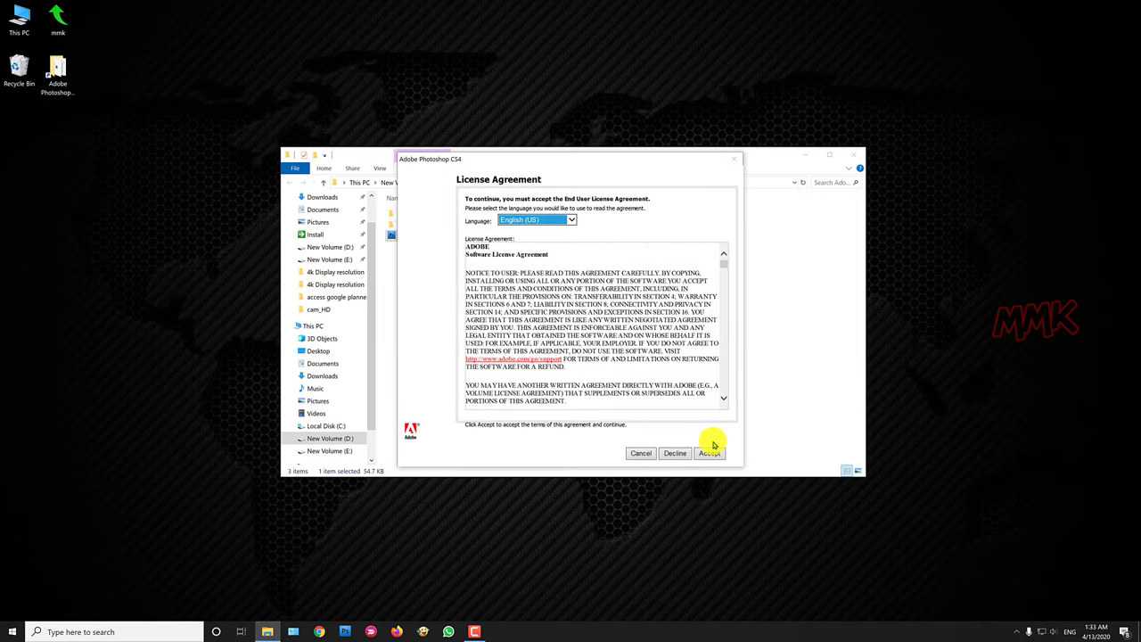
click(708, 453)
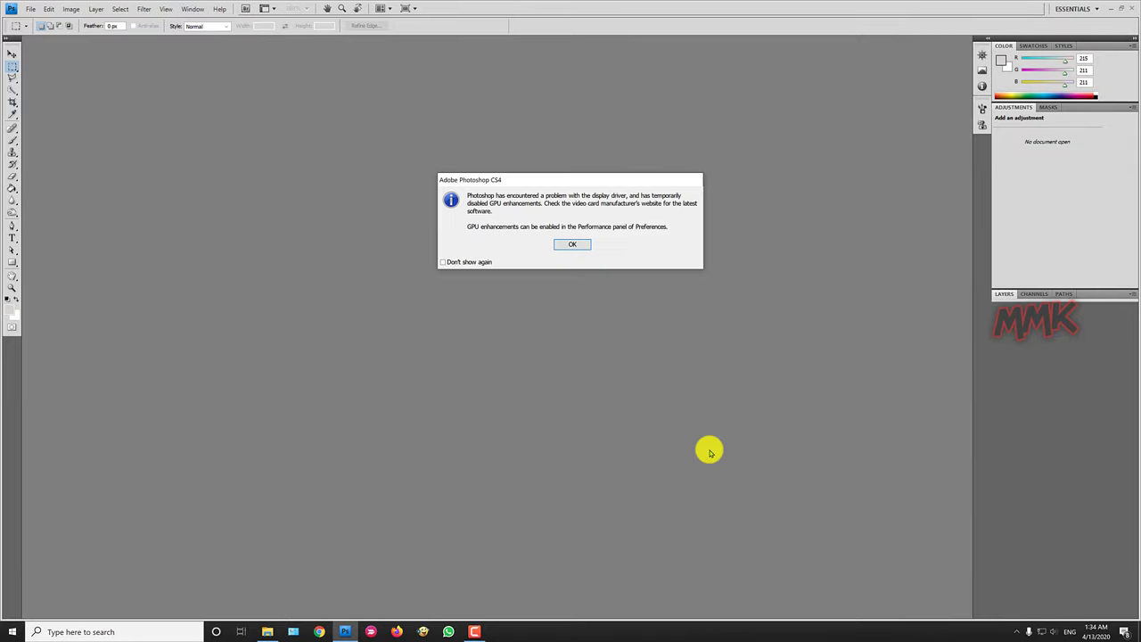
click(573, 244)
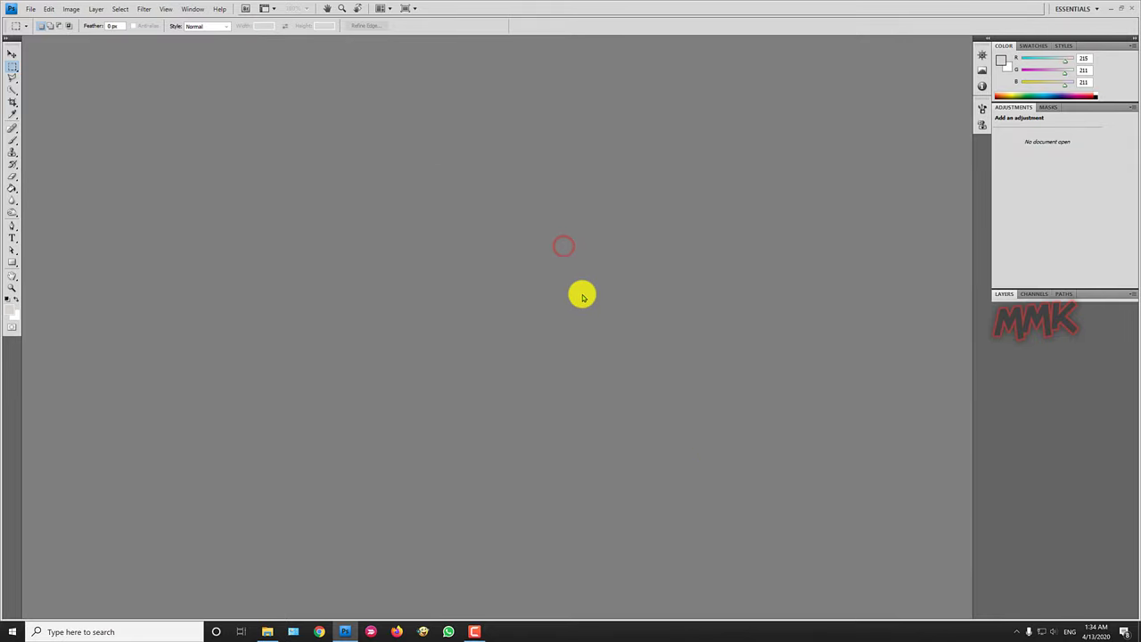